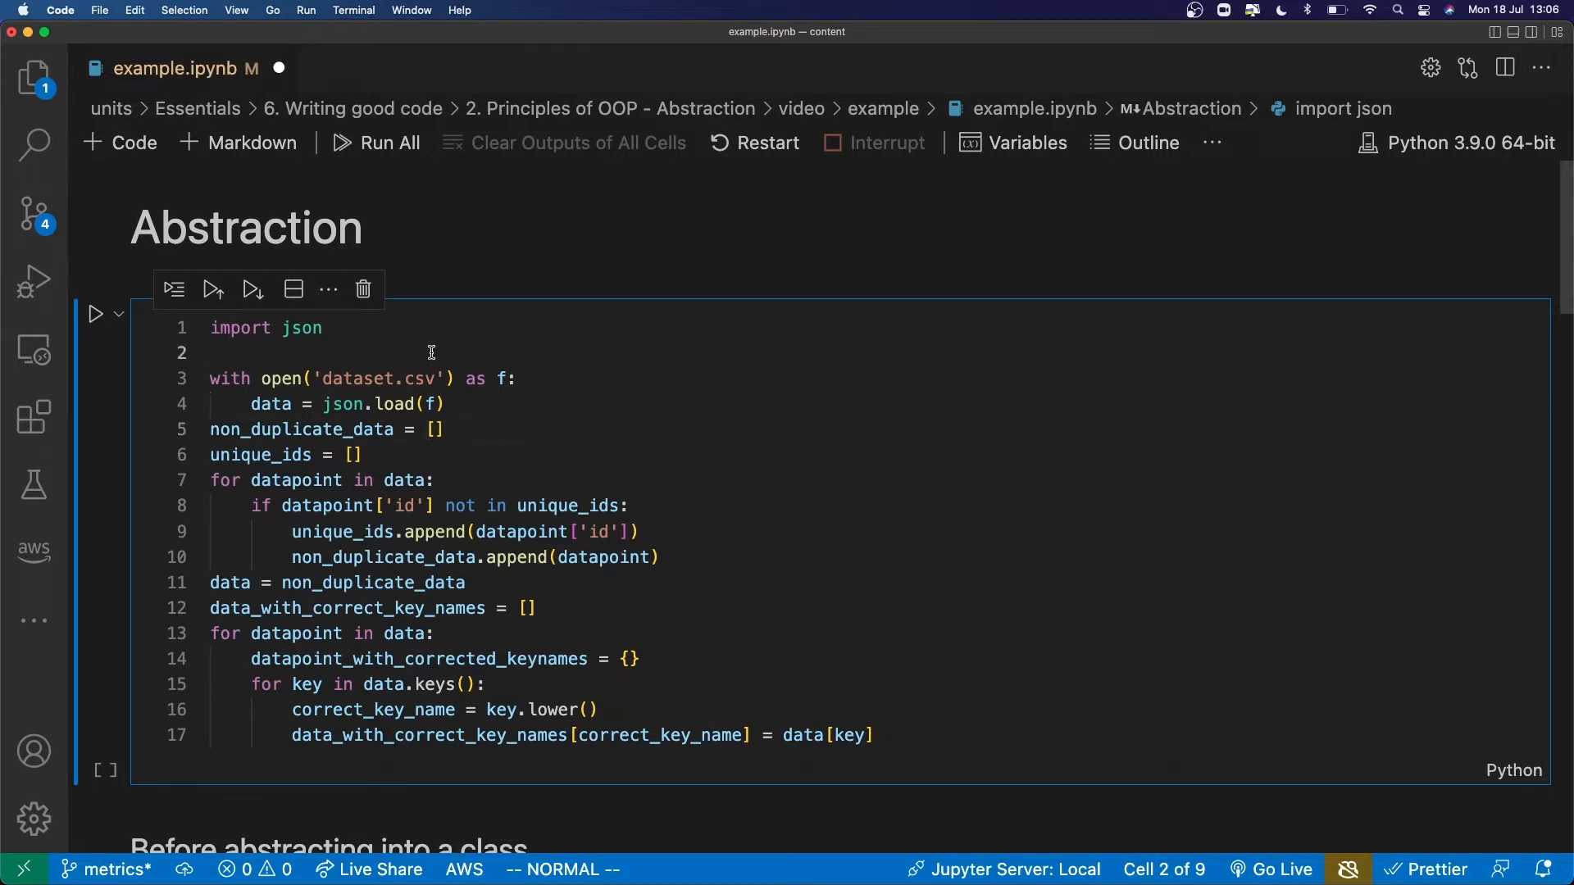
Define get_data() around the JSON-loading block and have it return data
type("def")
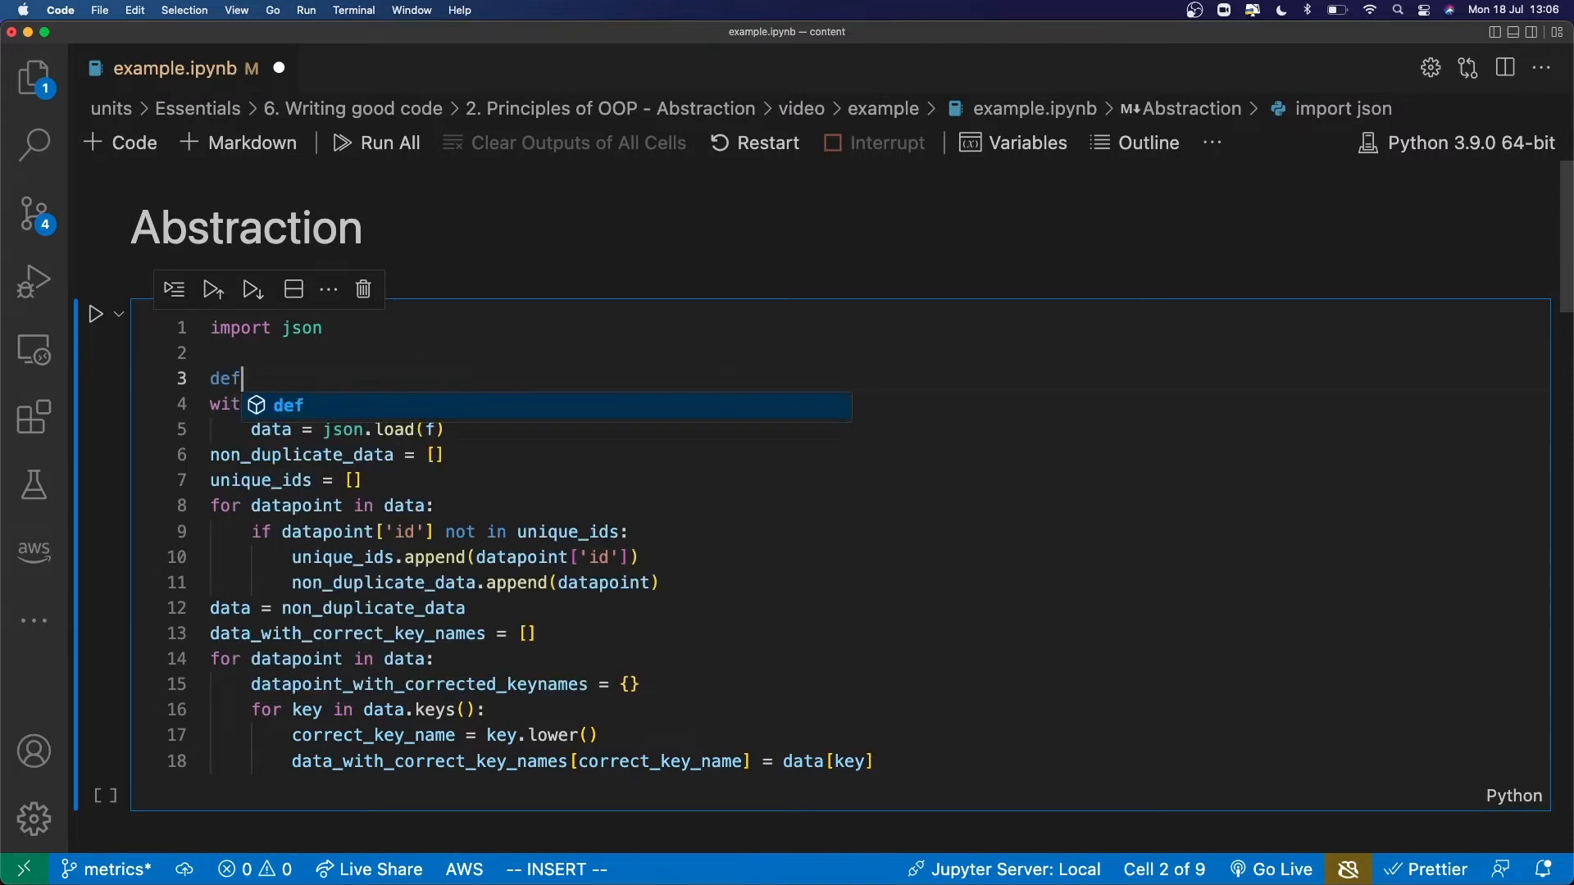
type("get")
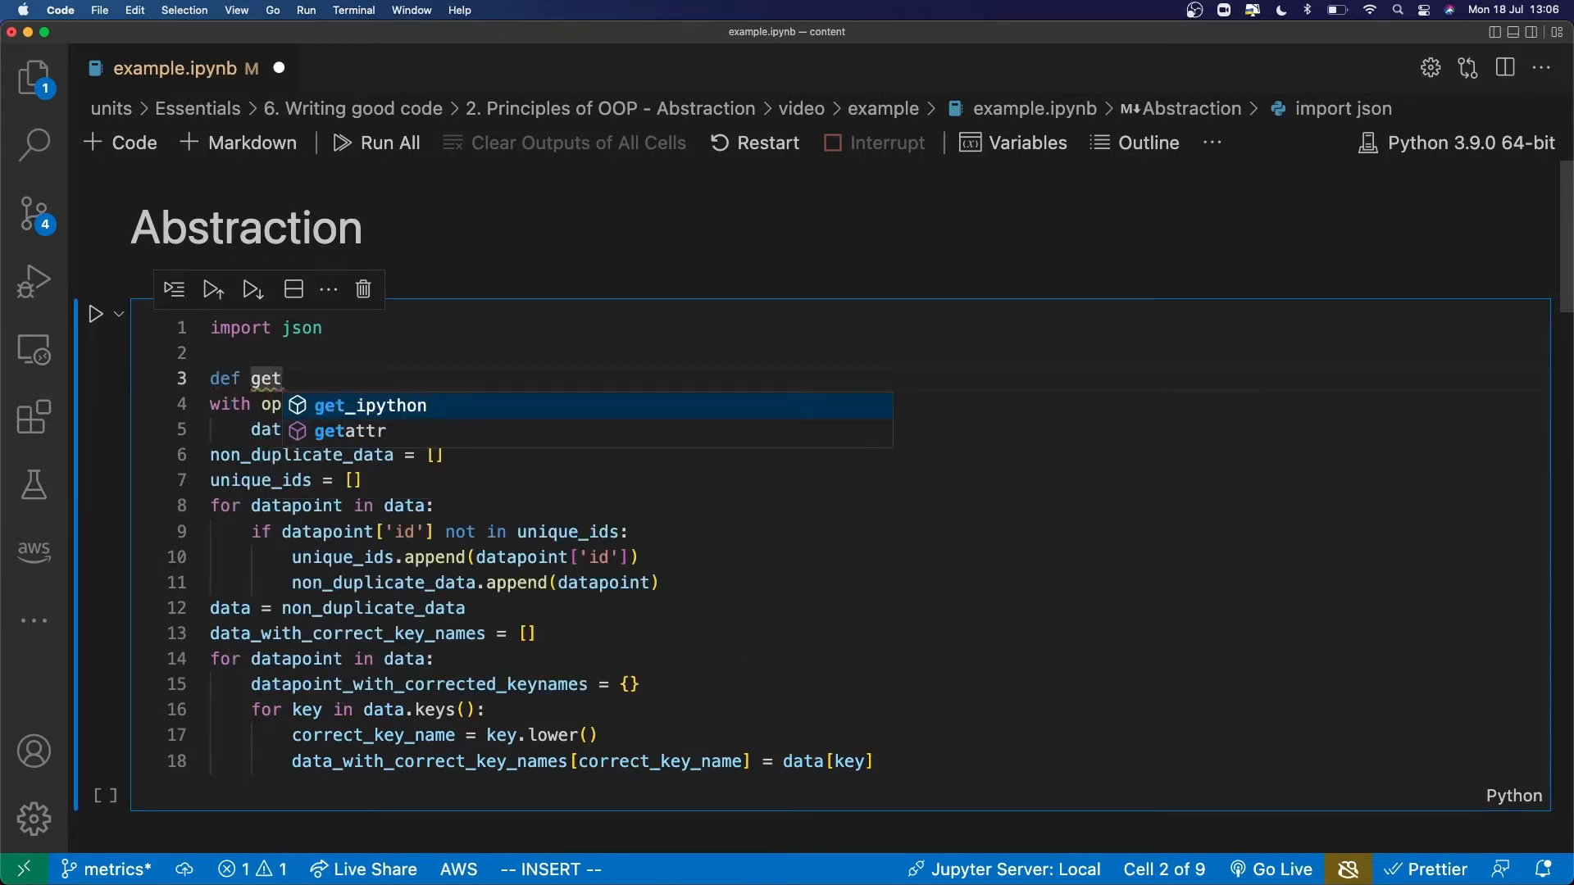
type("-da")
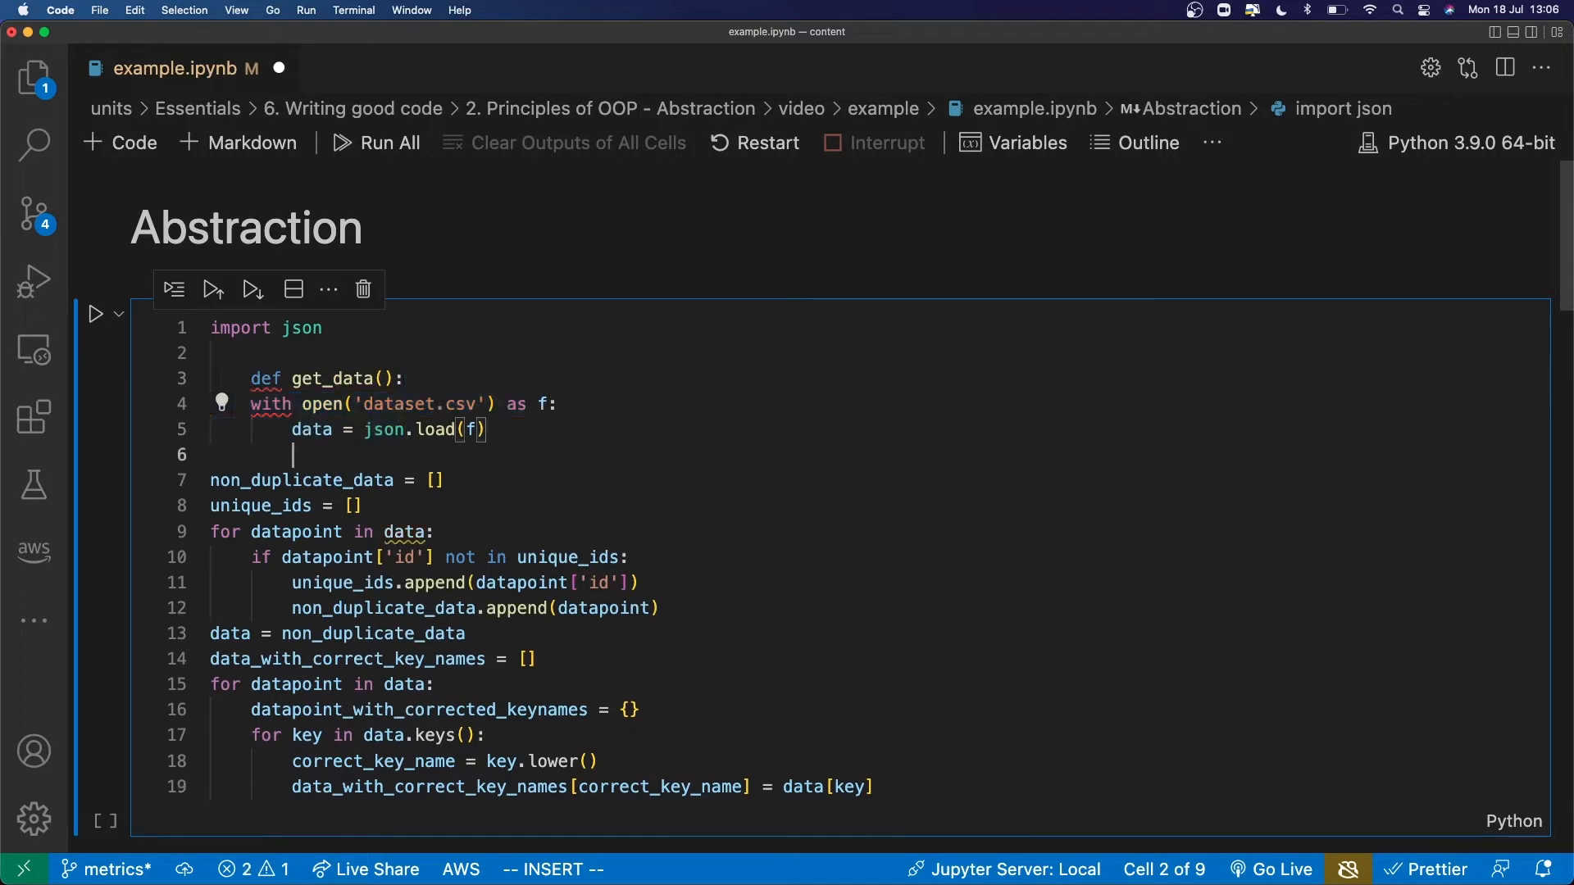
type("return")
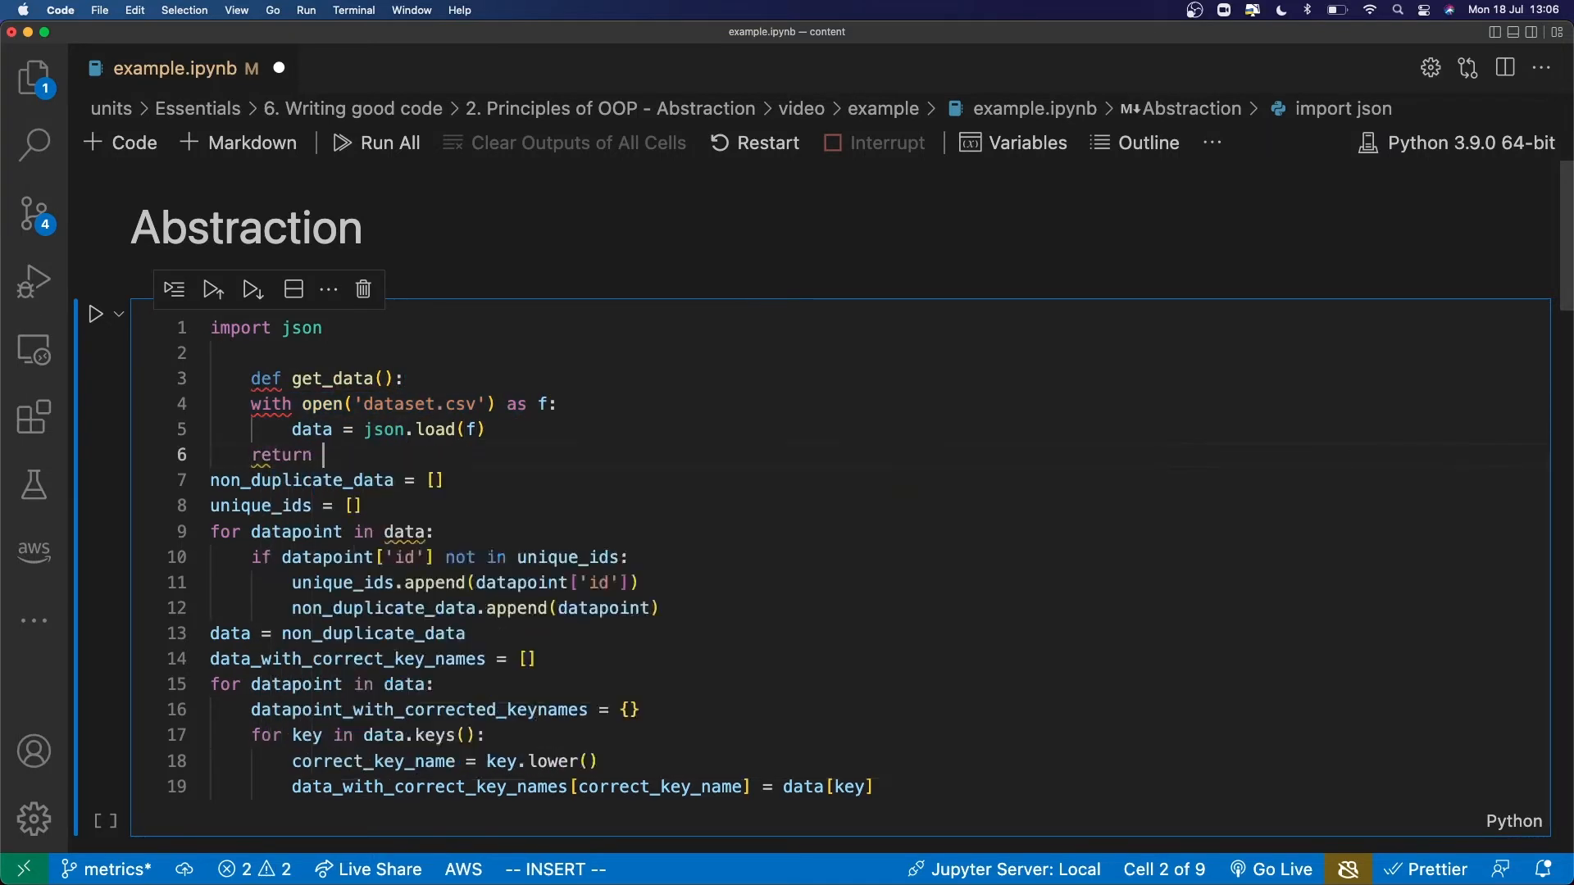
type("data")
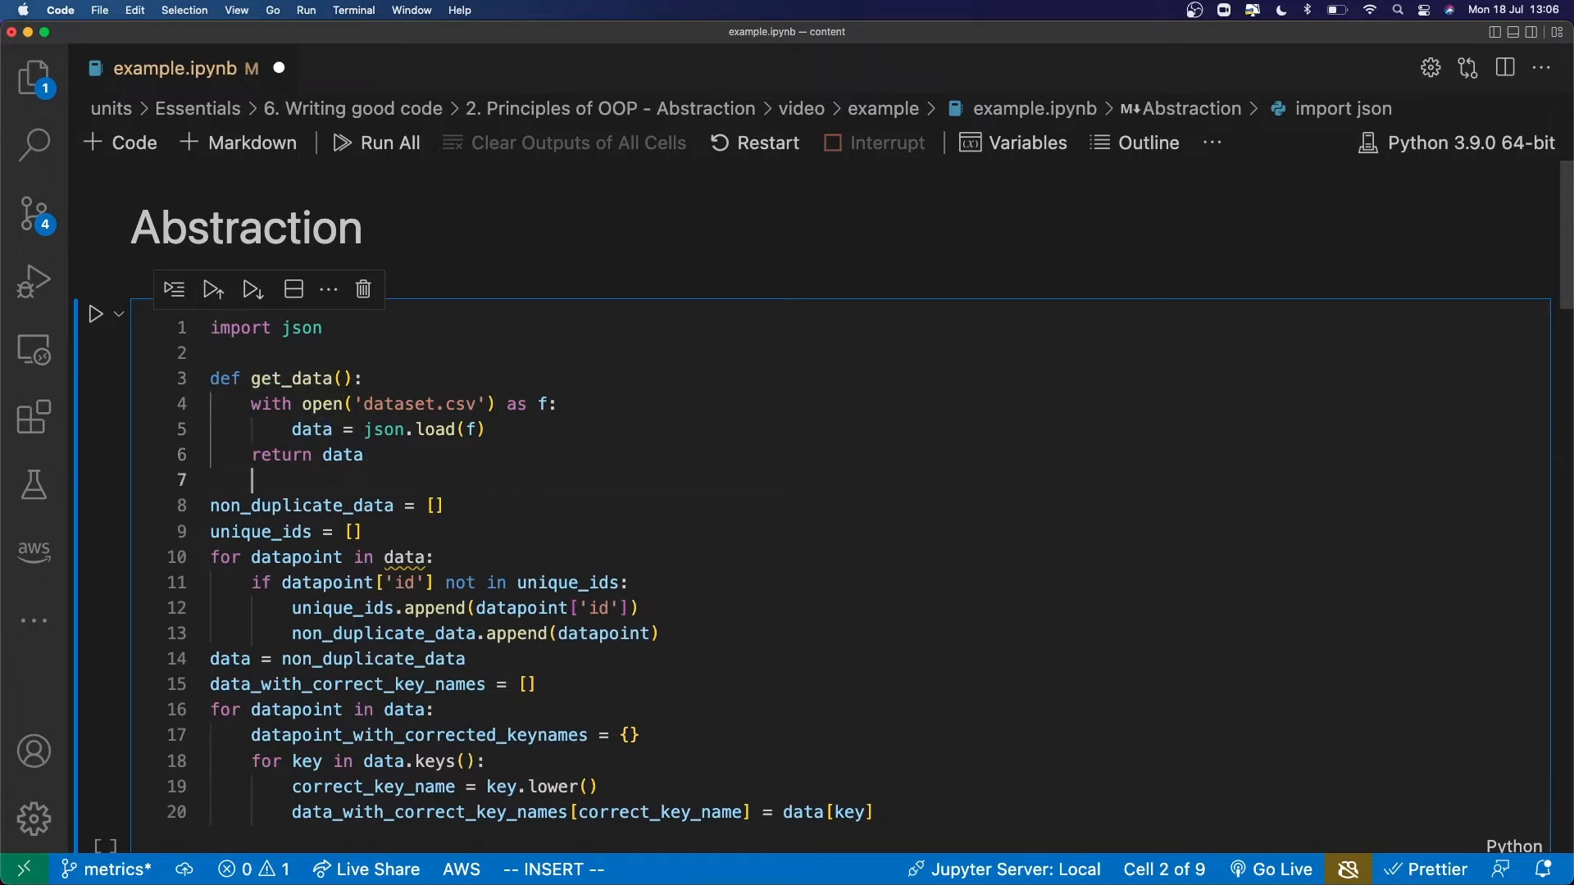
Add def remove_duplicate_data(): above the non_duplicate_data deduplication loop
type("def")
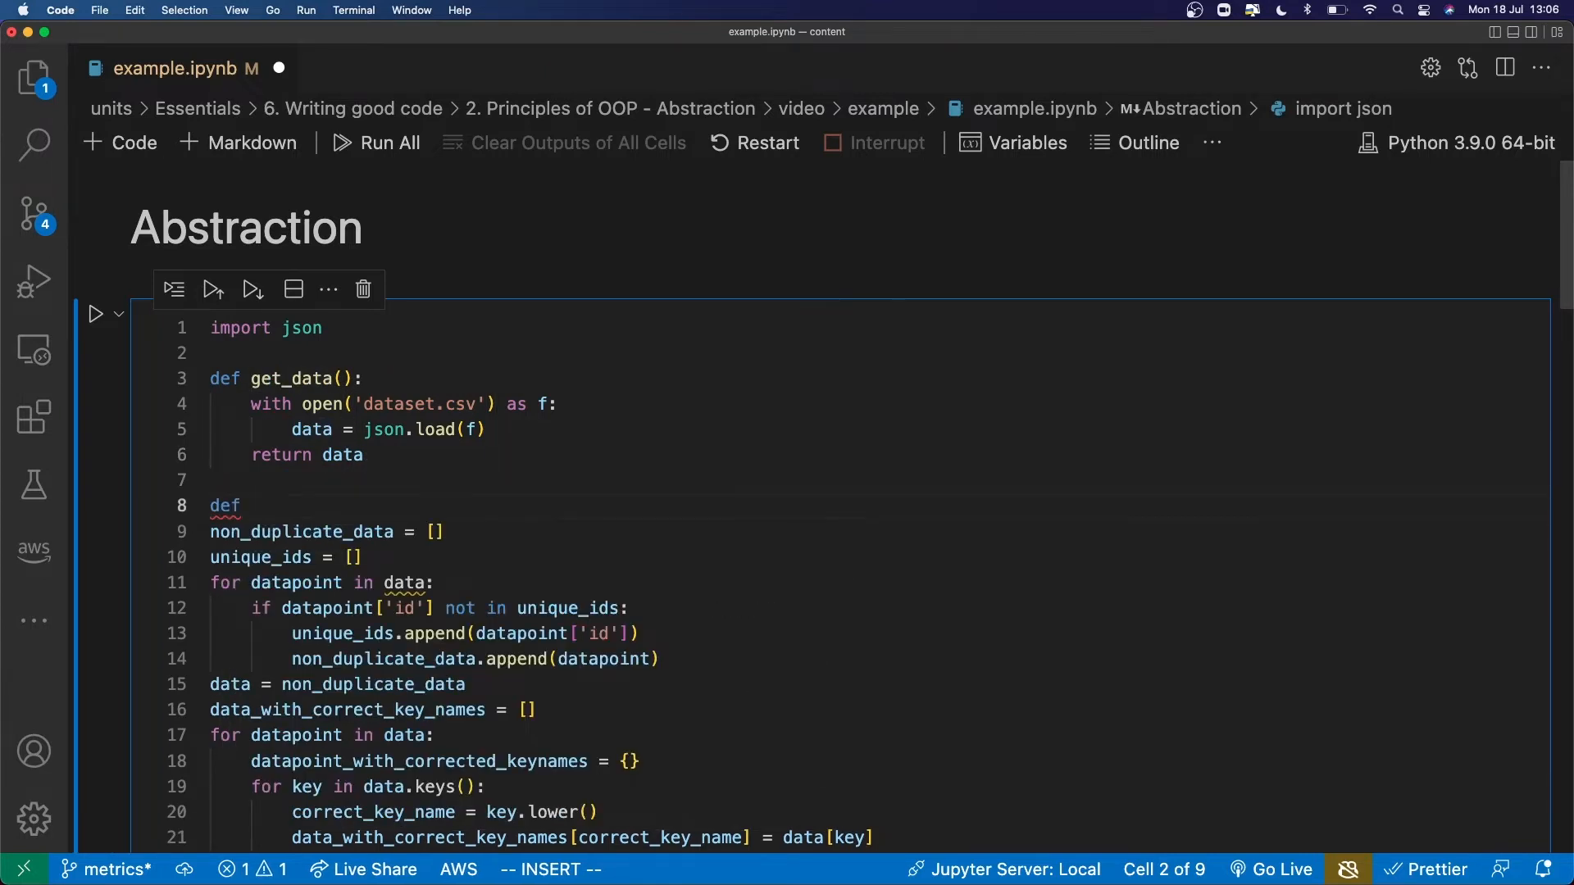
type("remove_dupl")
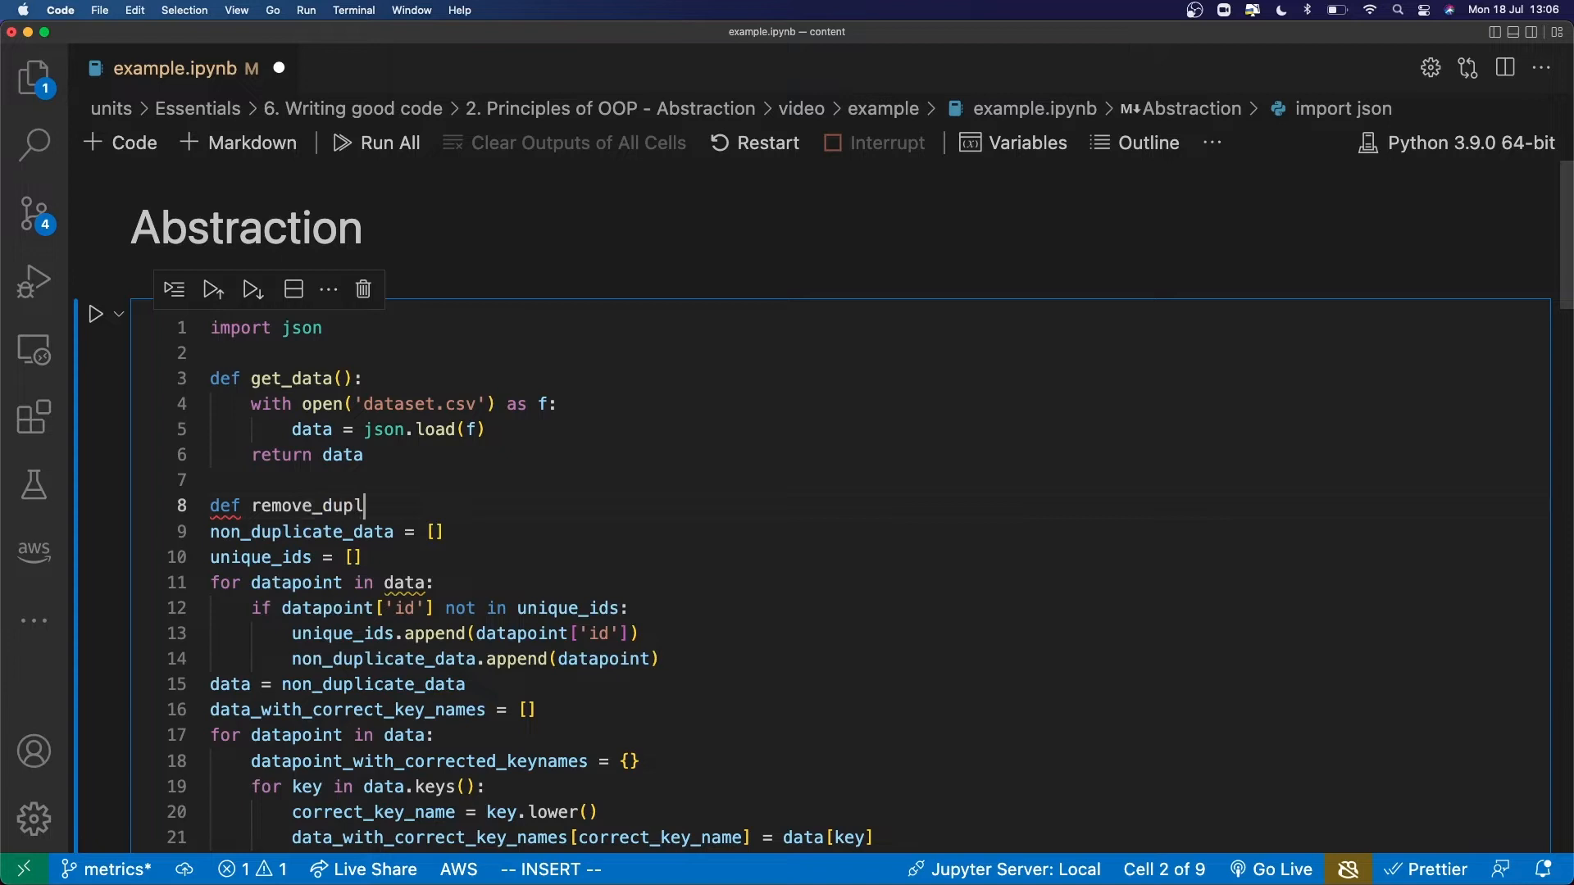
type("icate_data")
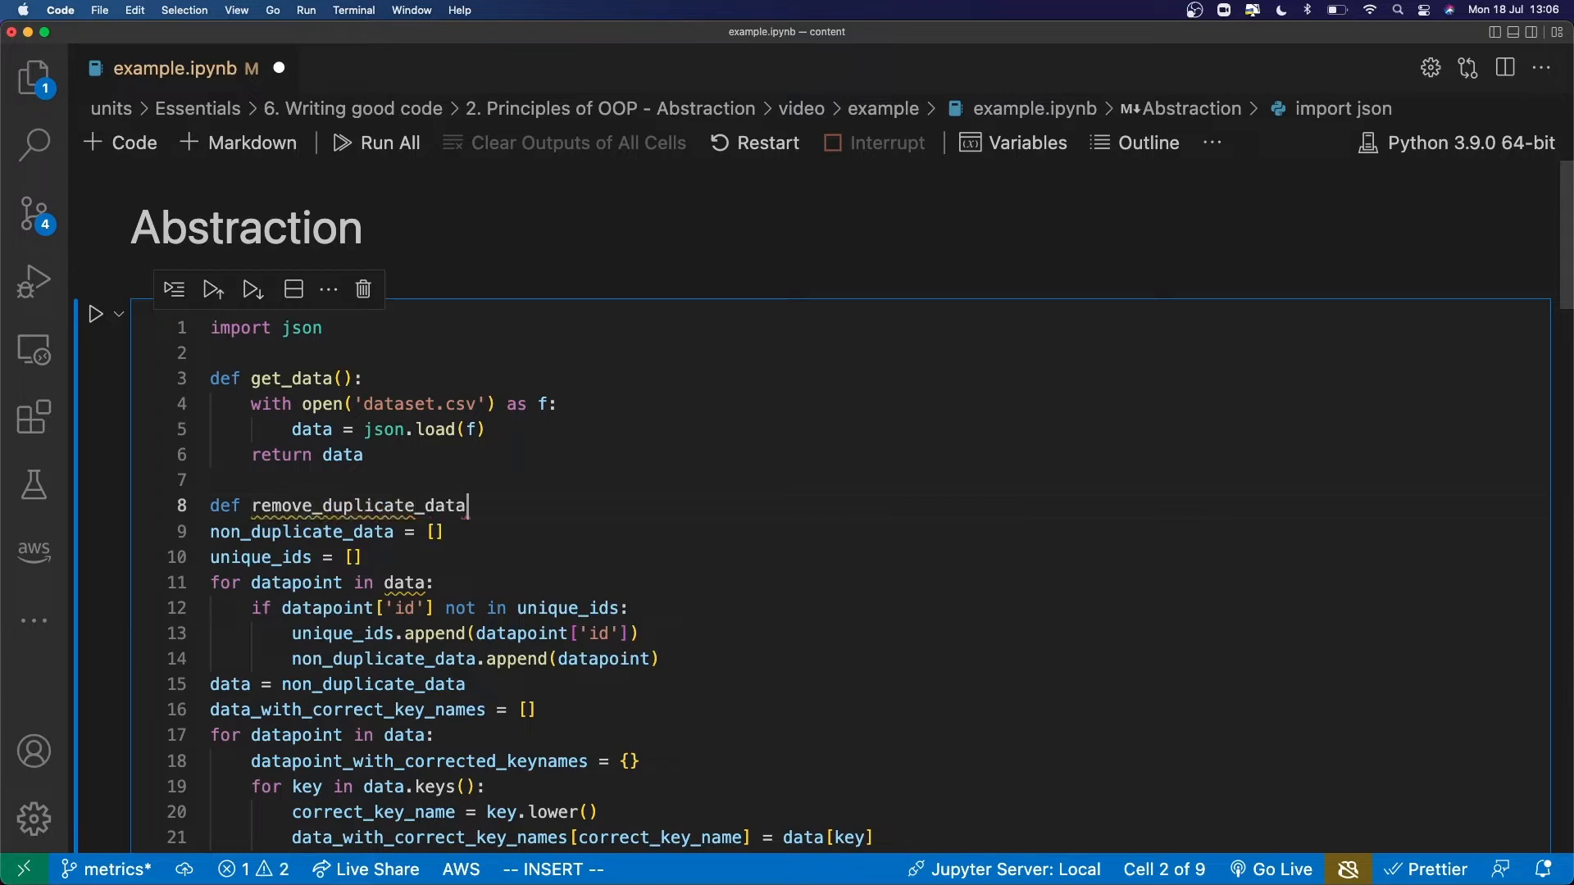
type("():")
type("def")
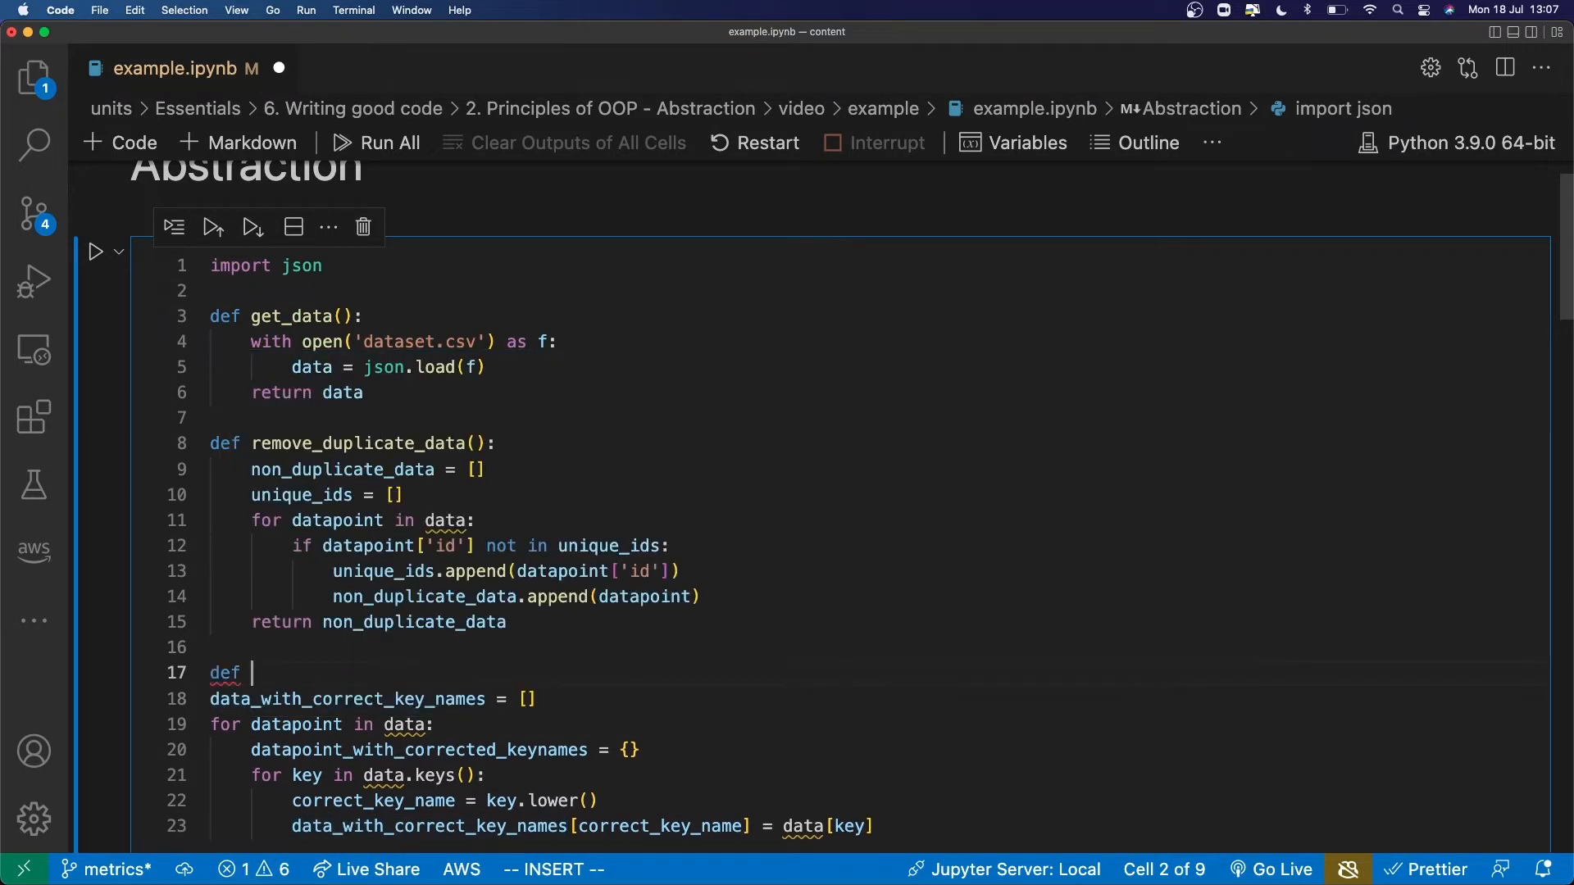
Add def correct_key_names(): above the key-lowercasing loop returning data_with_correct_key_names
type("corret")
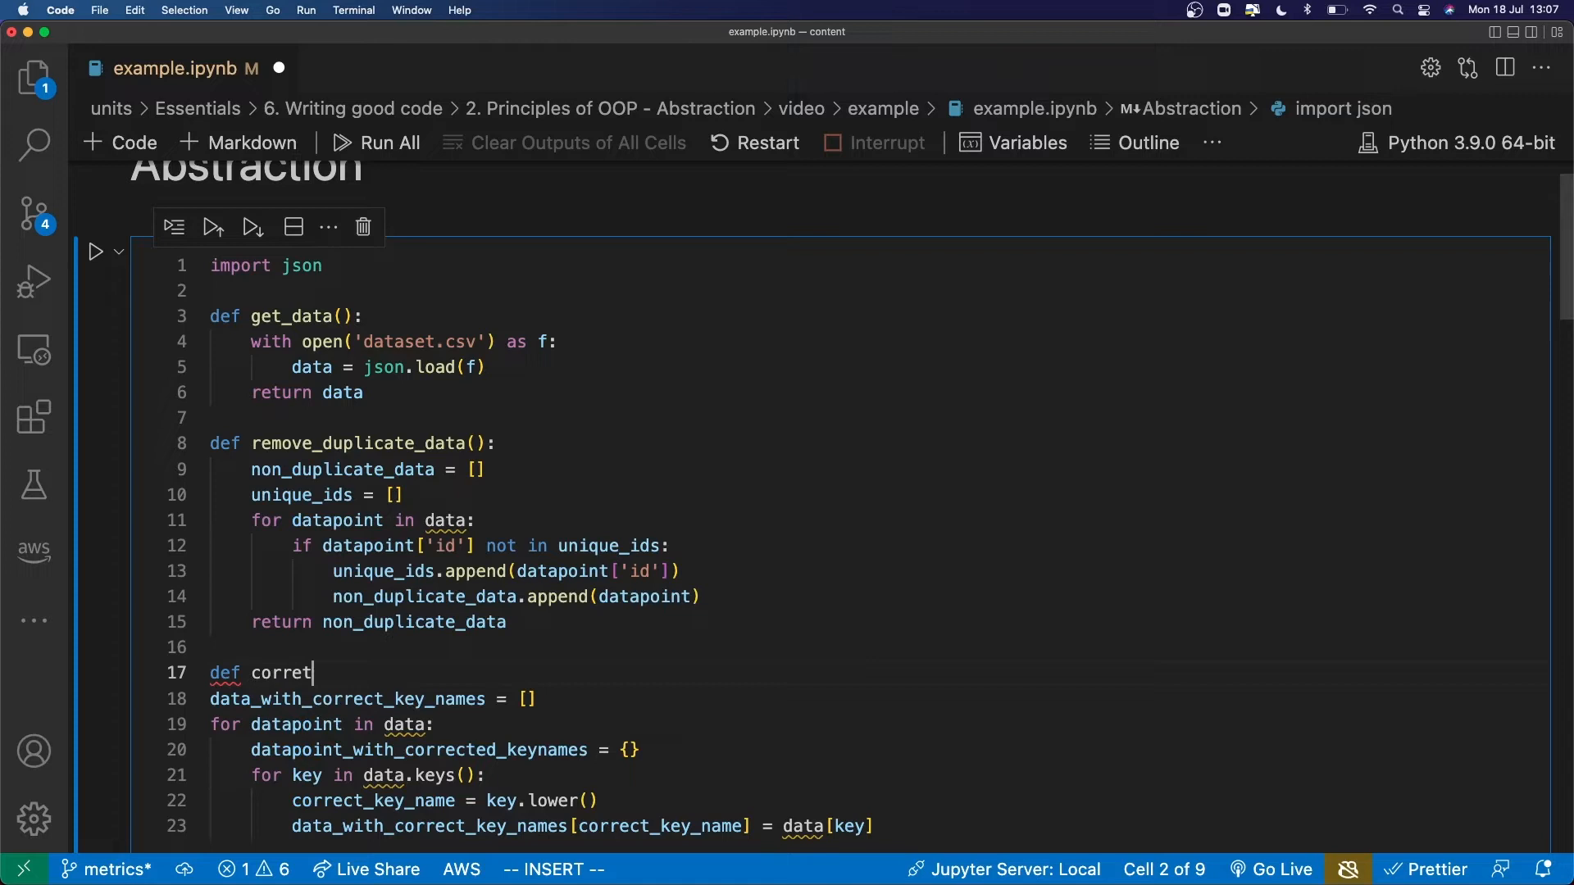
type("ct_key")
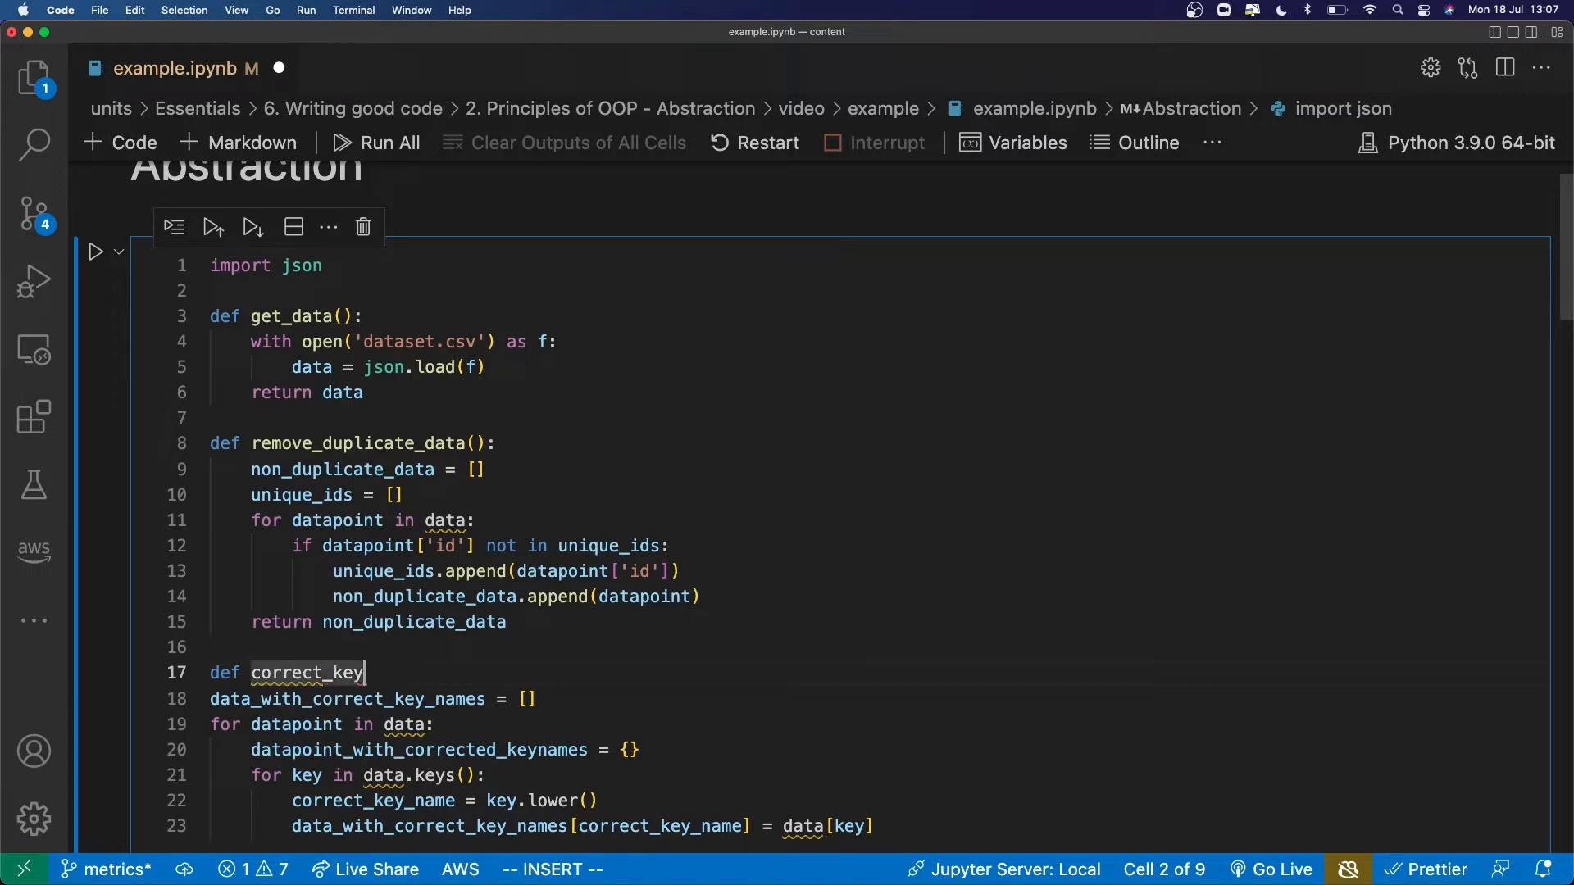
type("_names():")
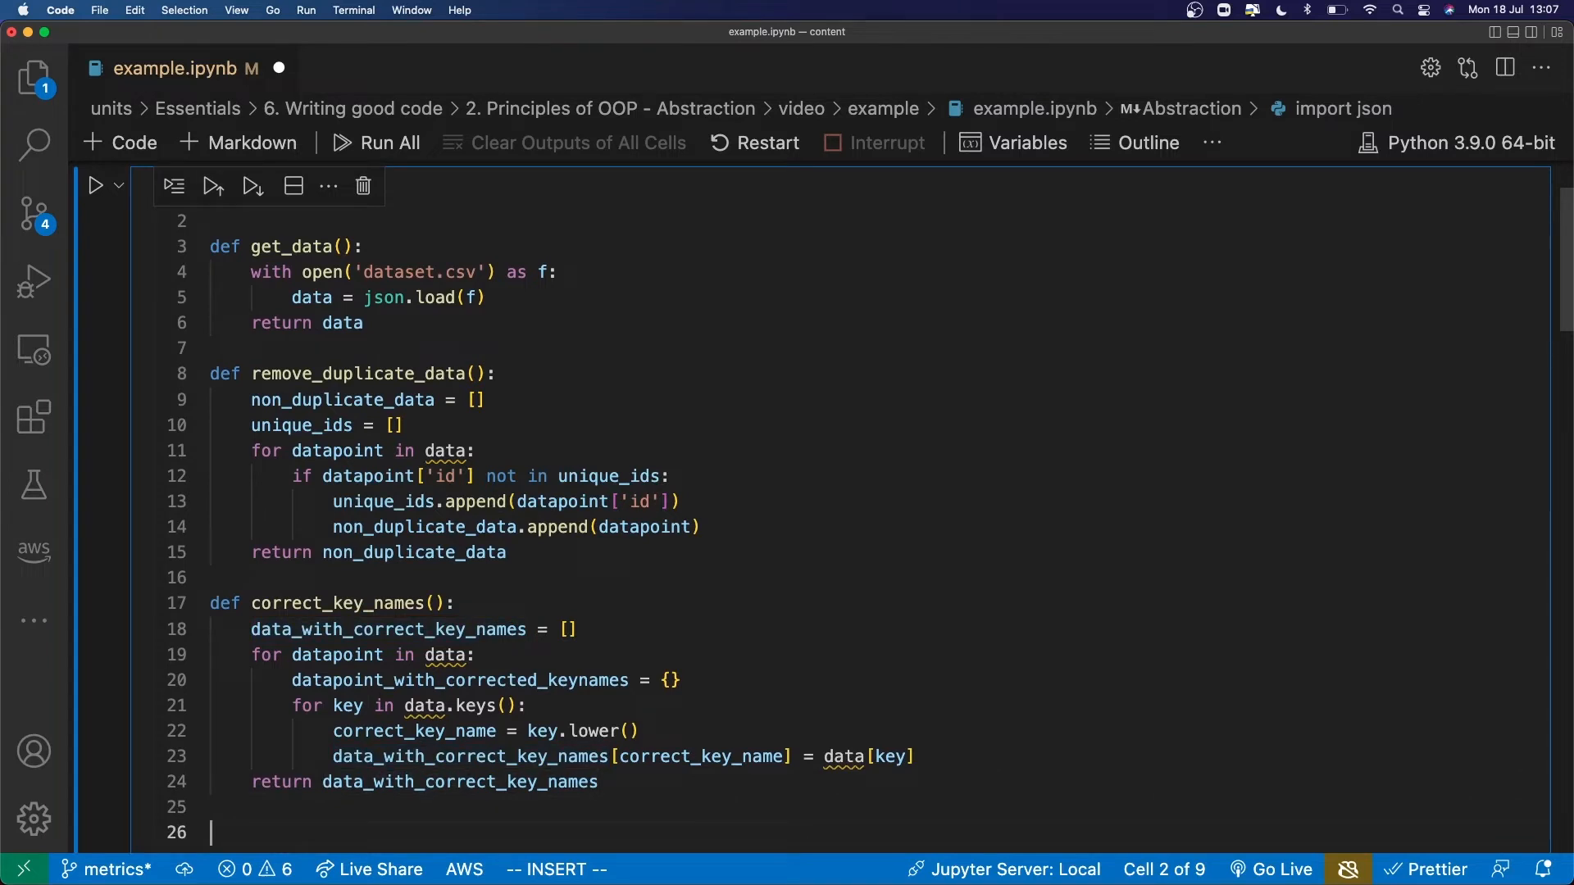
Chain data = get_data(), remove_duplicate_data(data), correct_key_names() at the cell's end
type("get_data(")
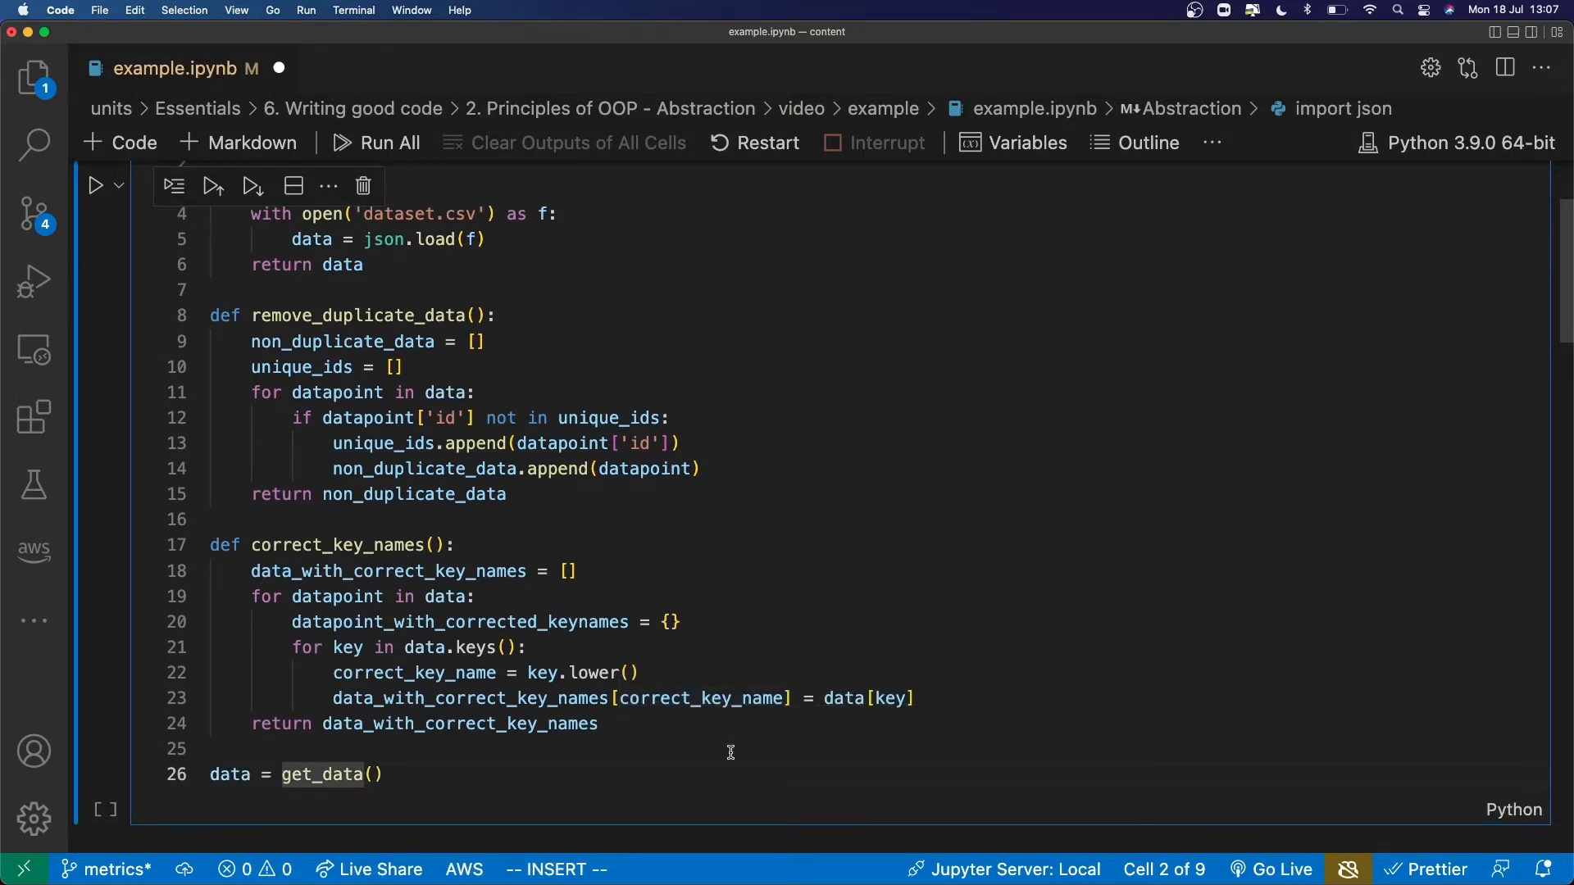
type("remove_duplicate_data(data")
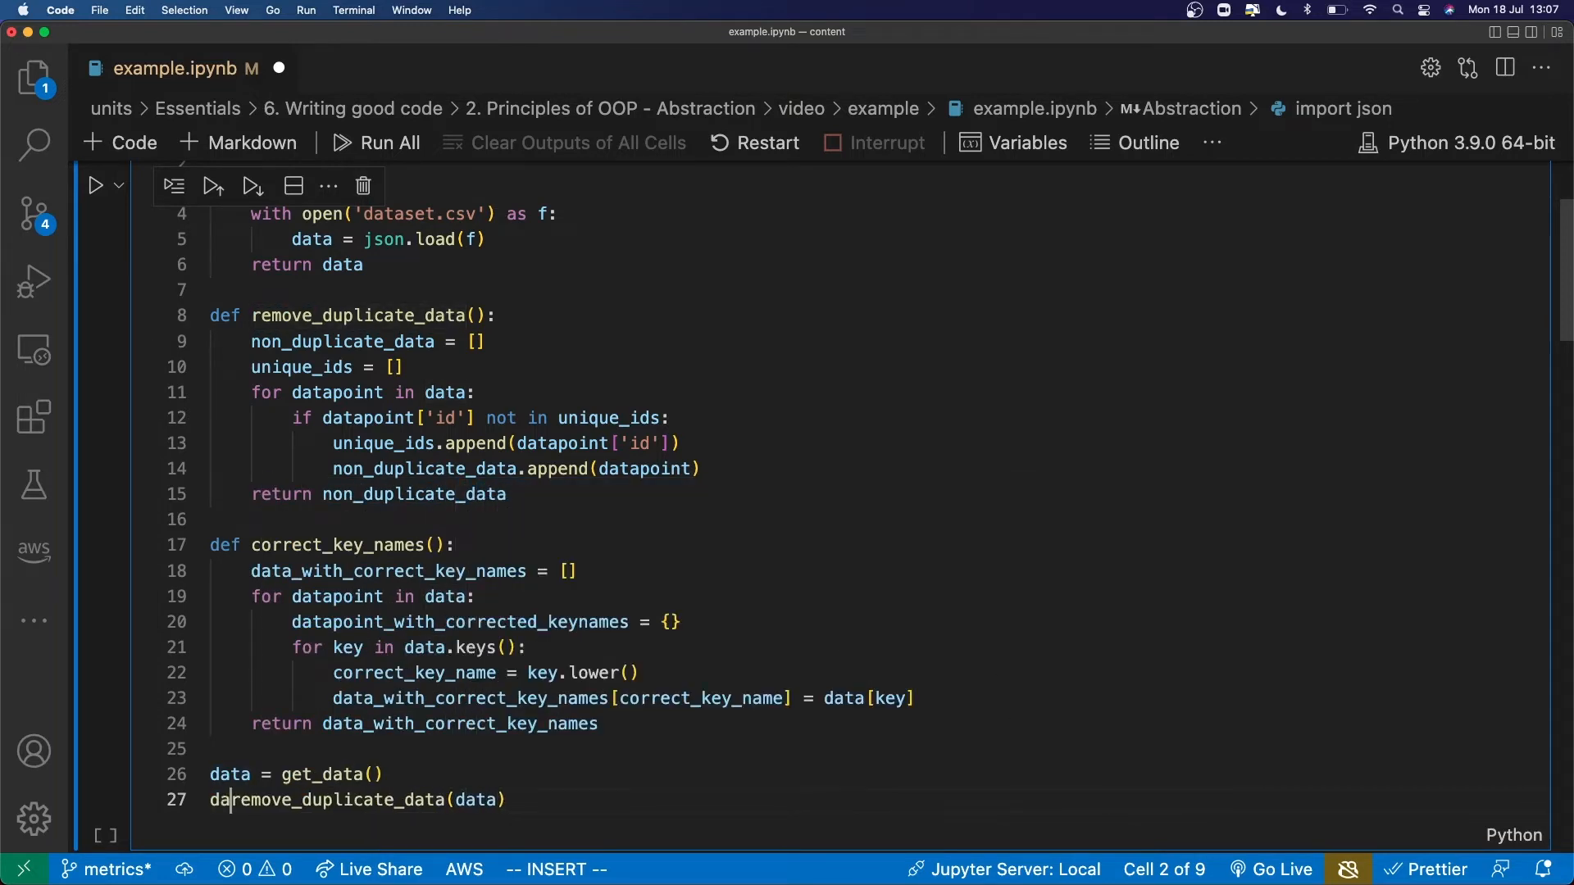
type("data = co")
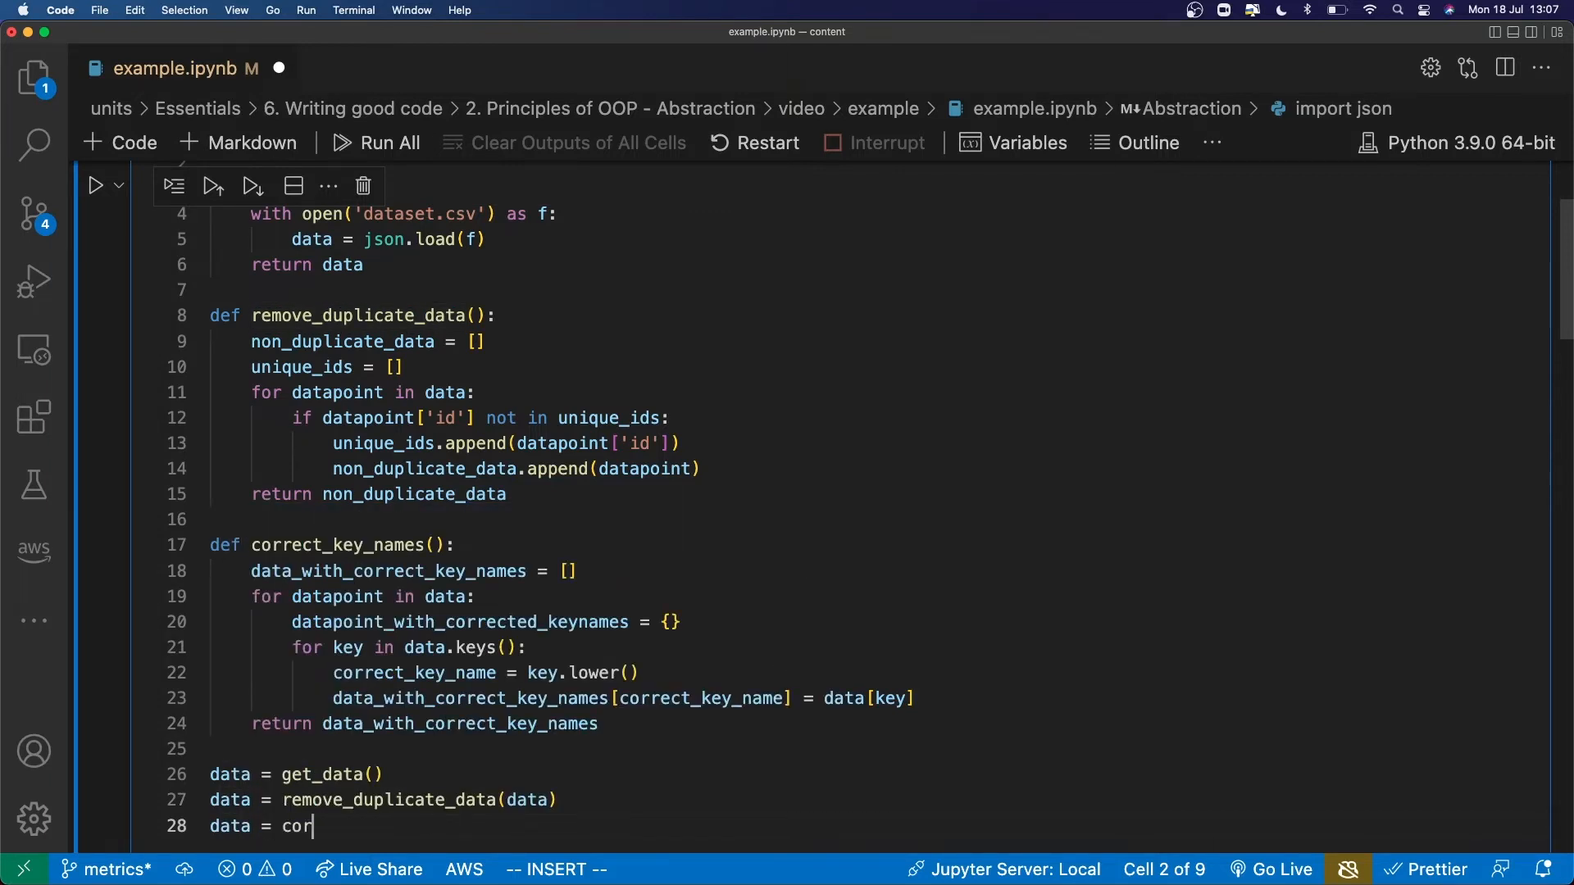
type("rect_key_names()")
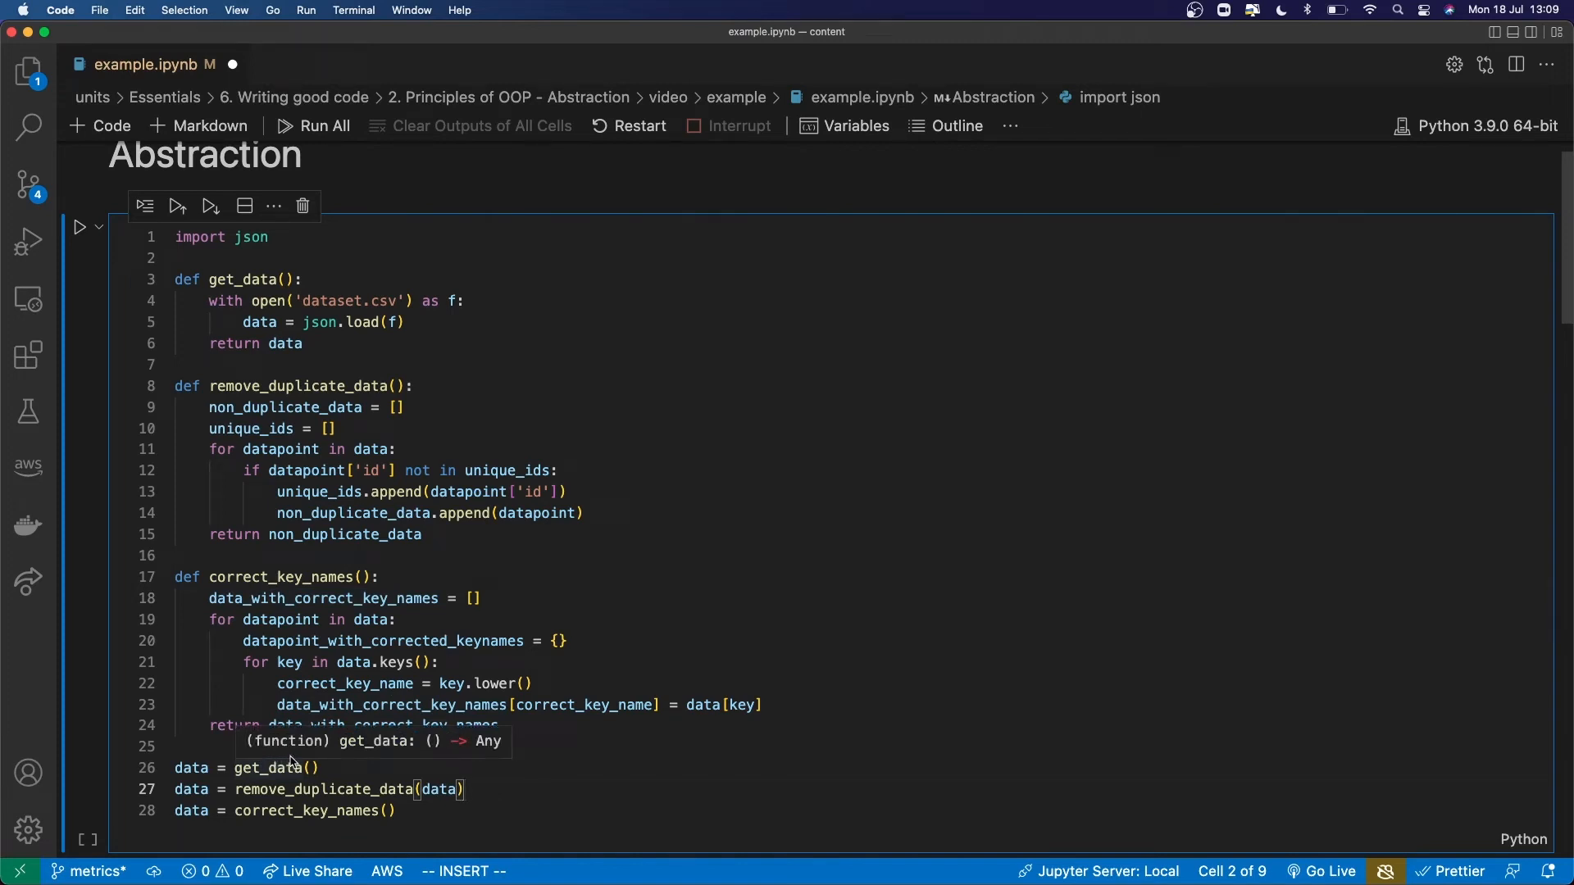
mouse_move(339, 759)
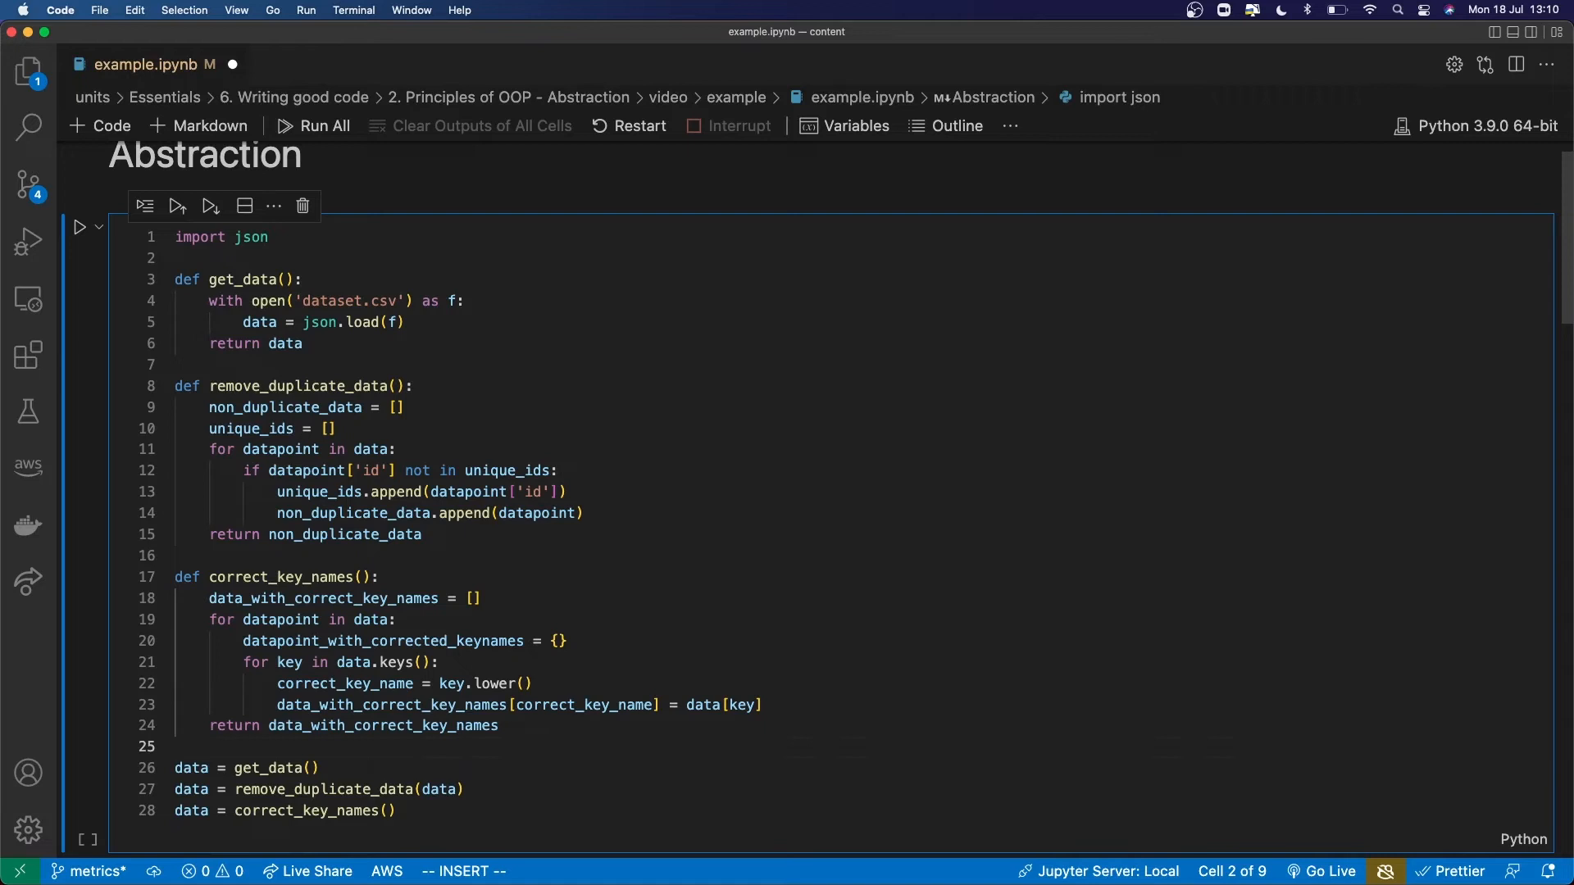
mouse_move(728, 662)
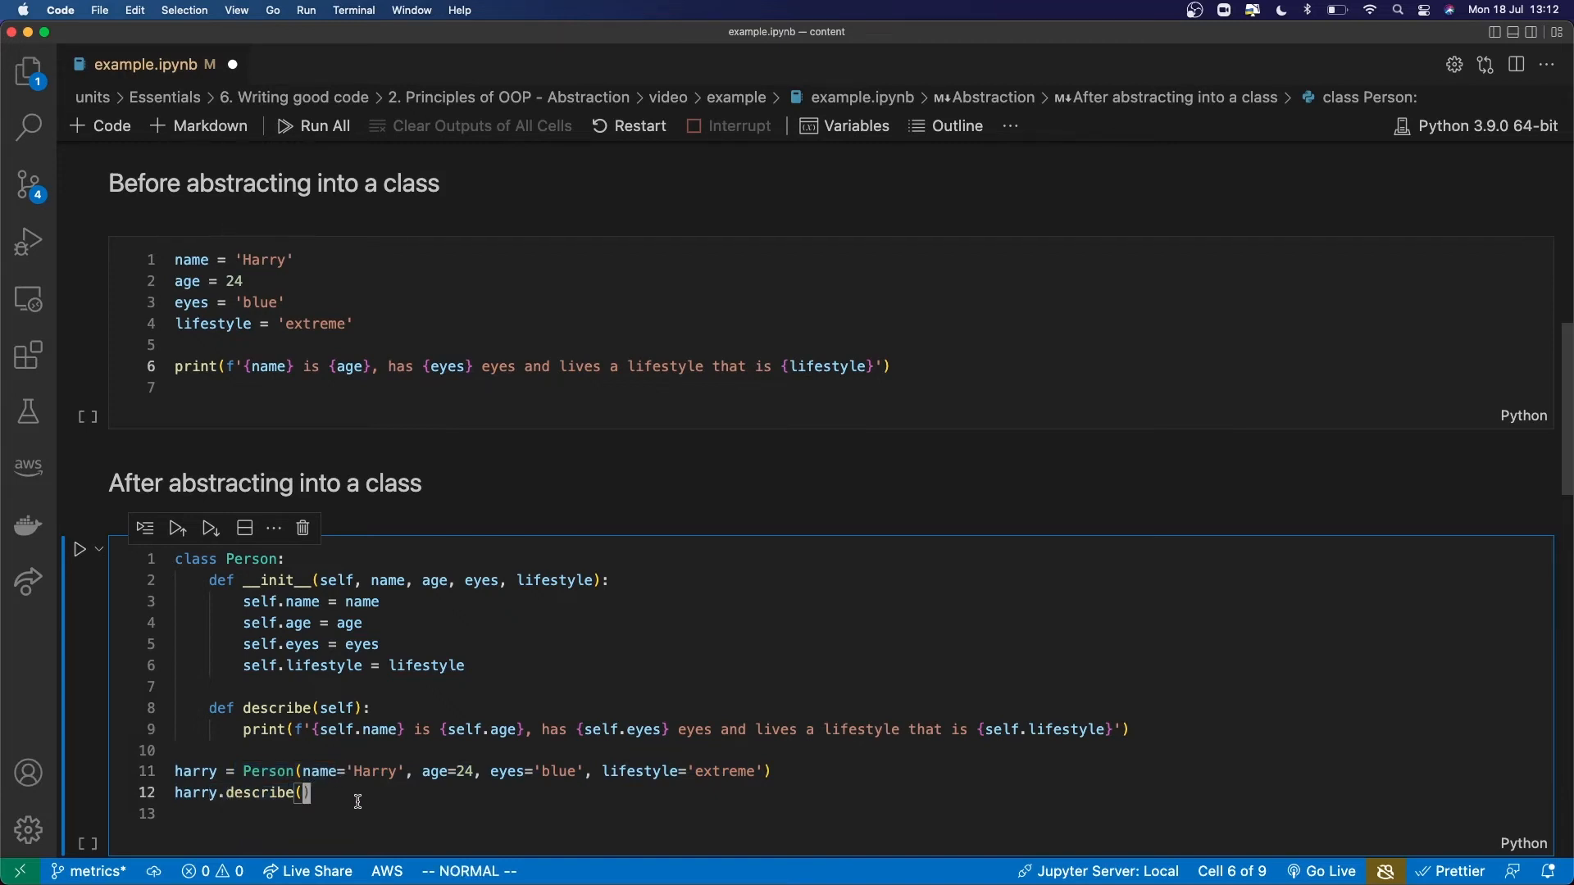
mouse_move(197, 585)
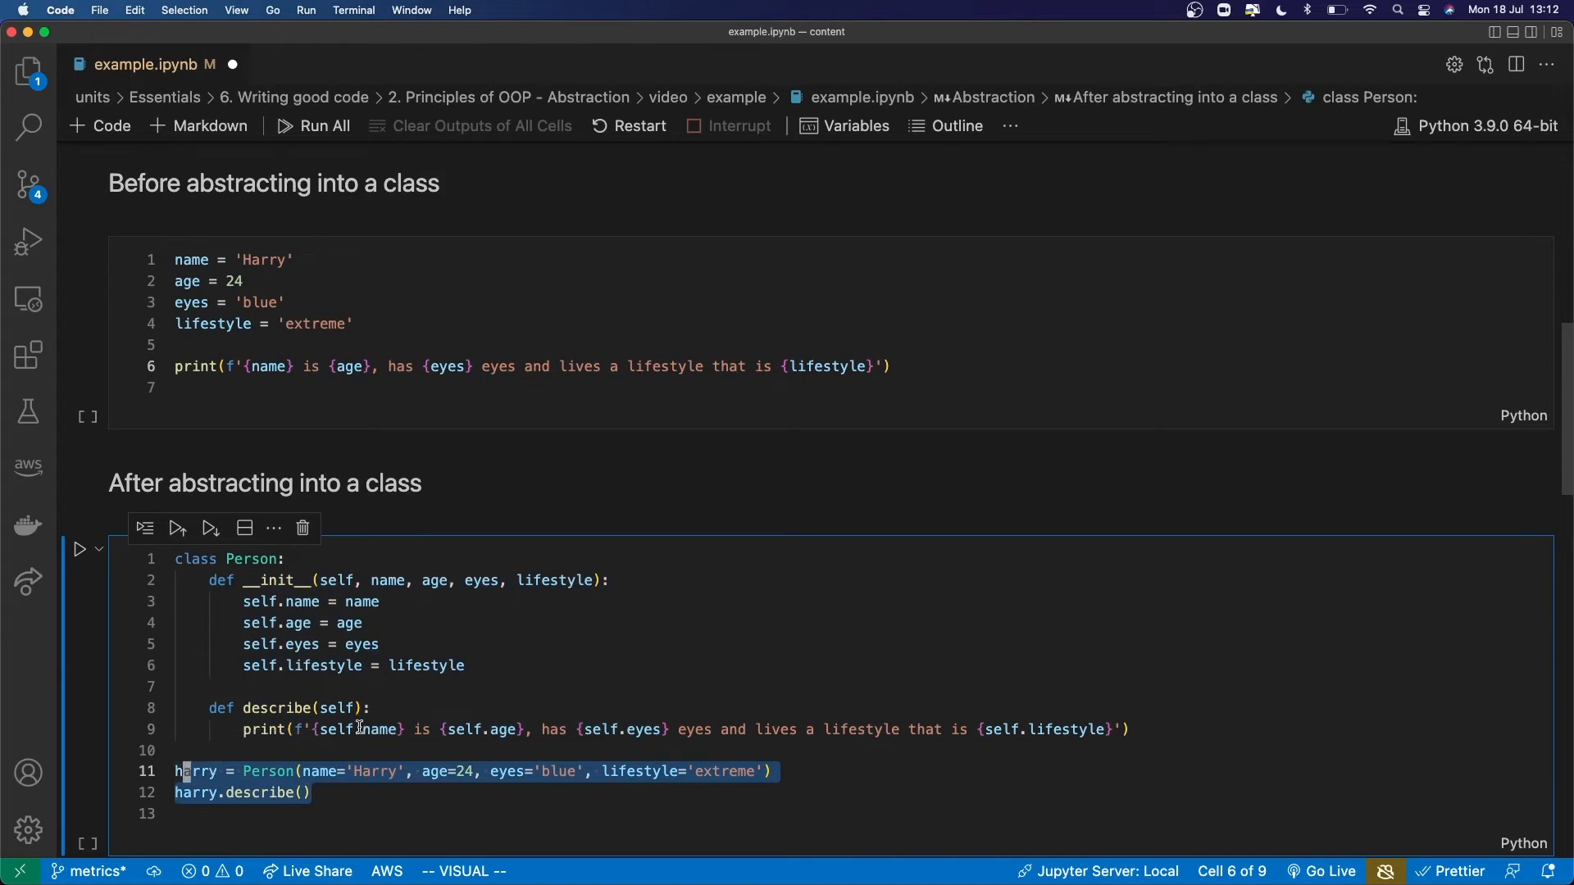
mouse_move(331, 372)
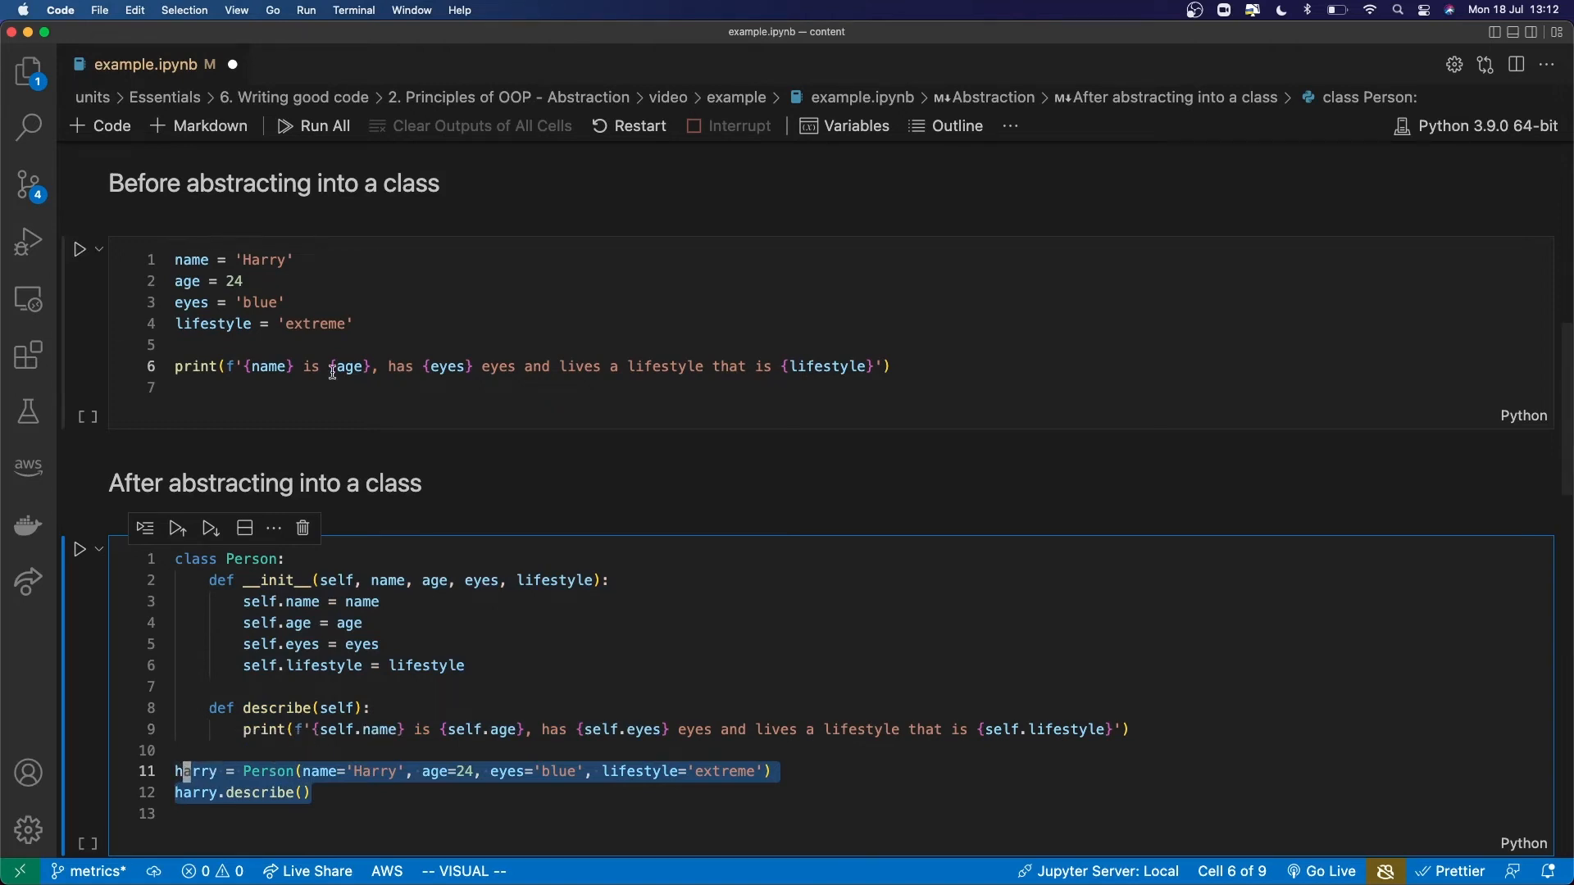
scroll("down", 3)
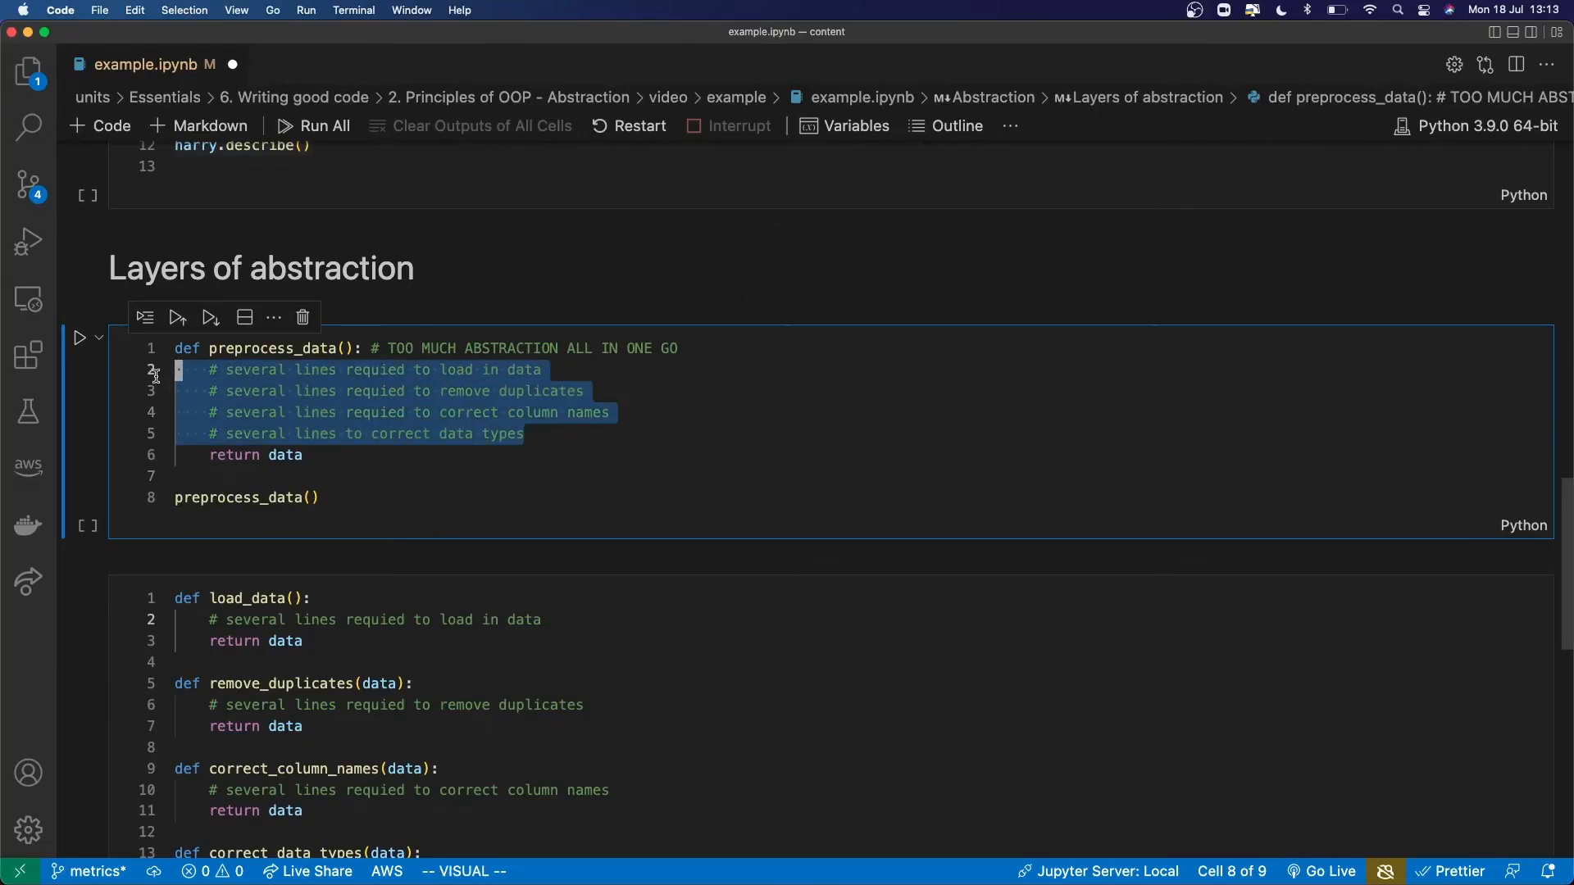
key("Escape")
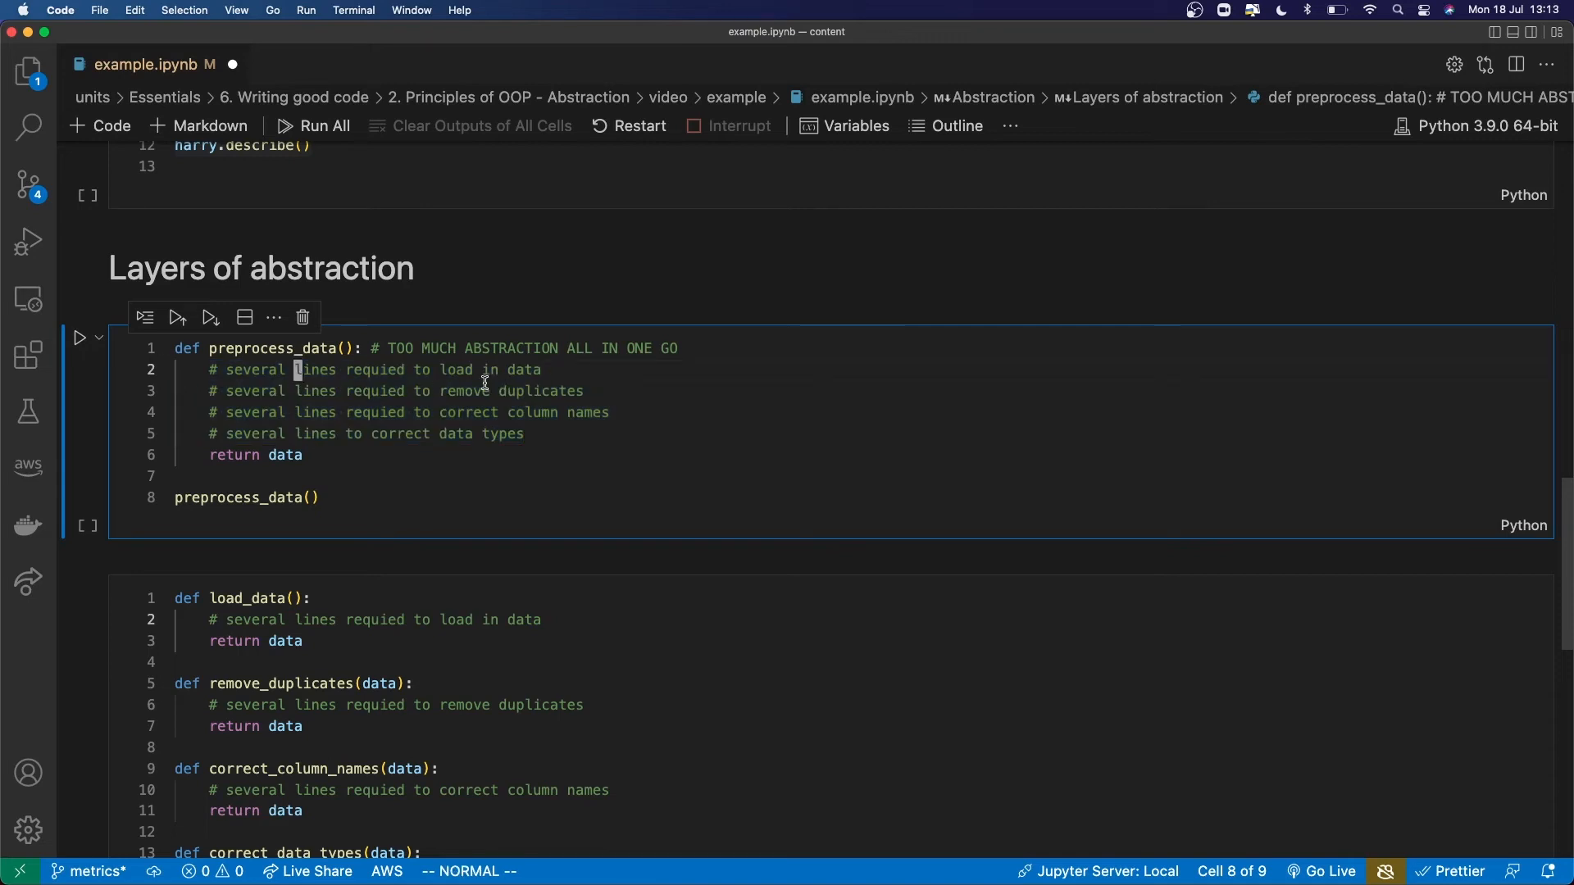
mouse_move(224, 348)
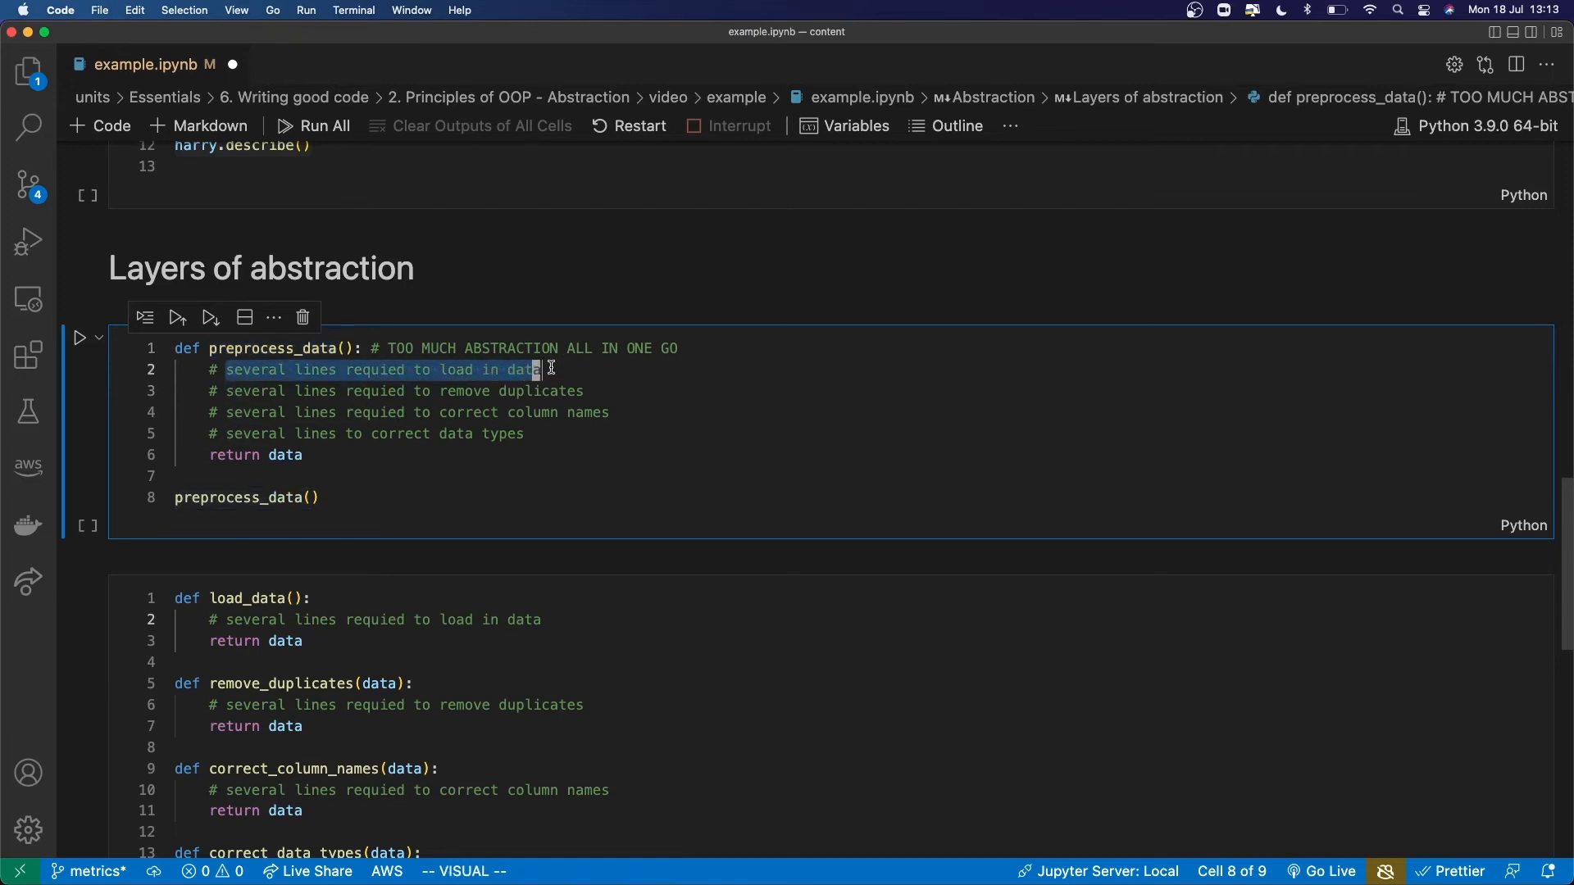
mouse_move(566, 368)
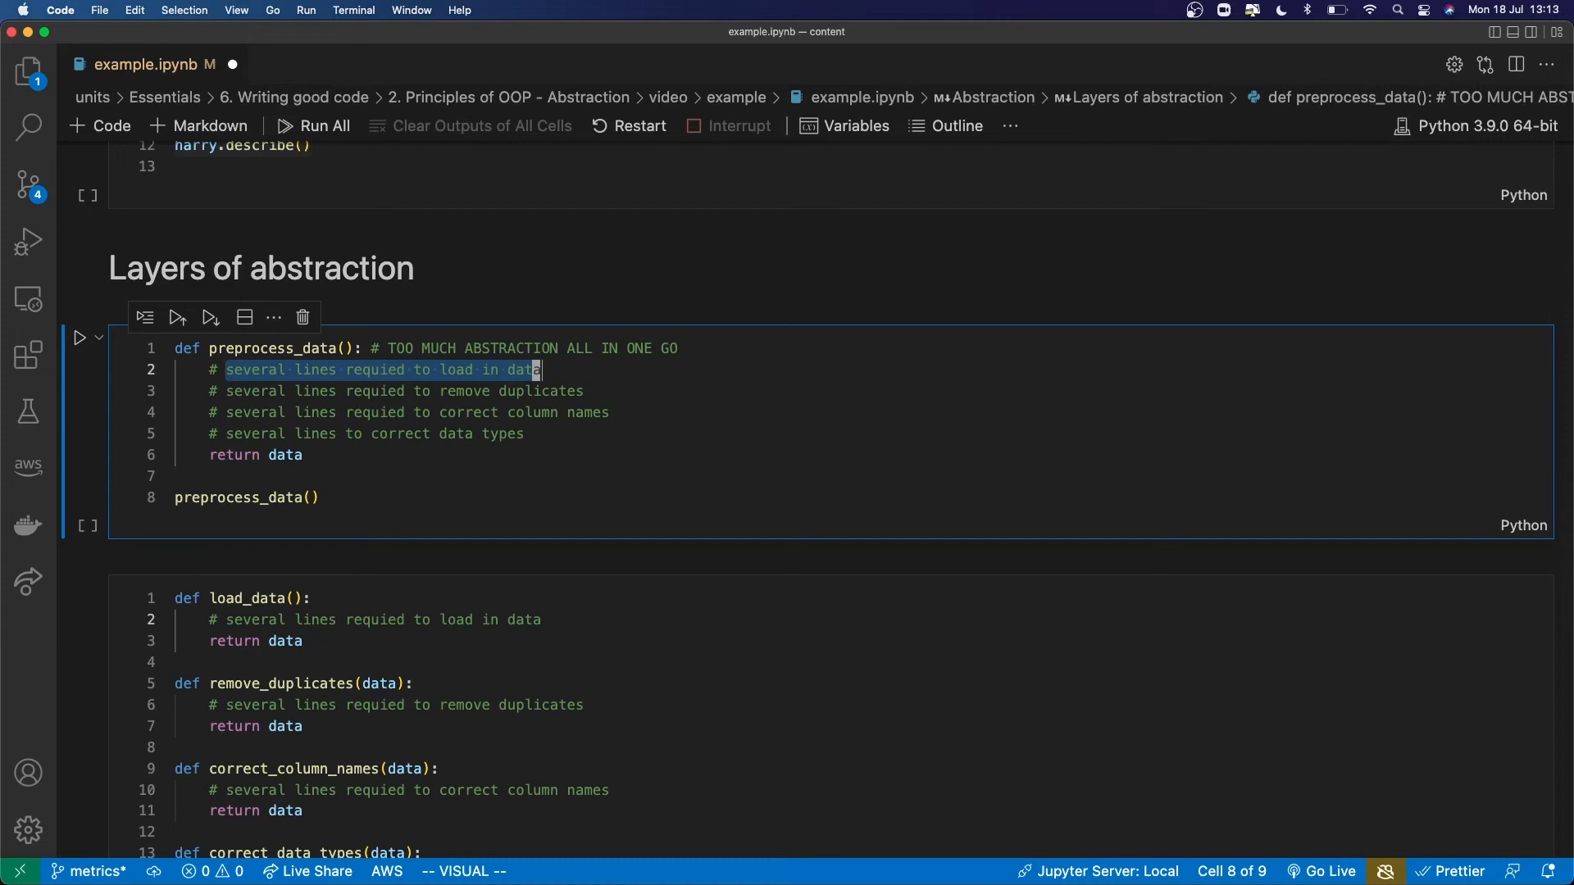
mouse_move(813, 414)
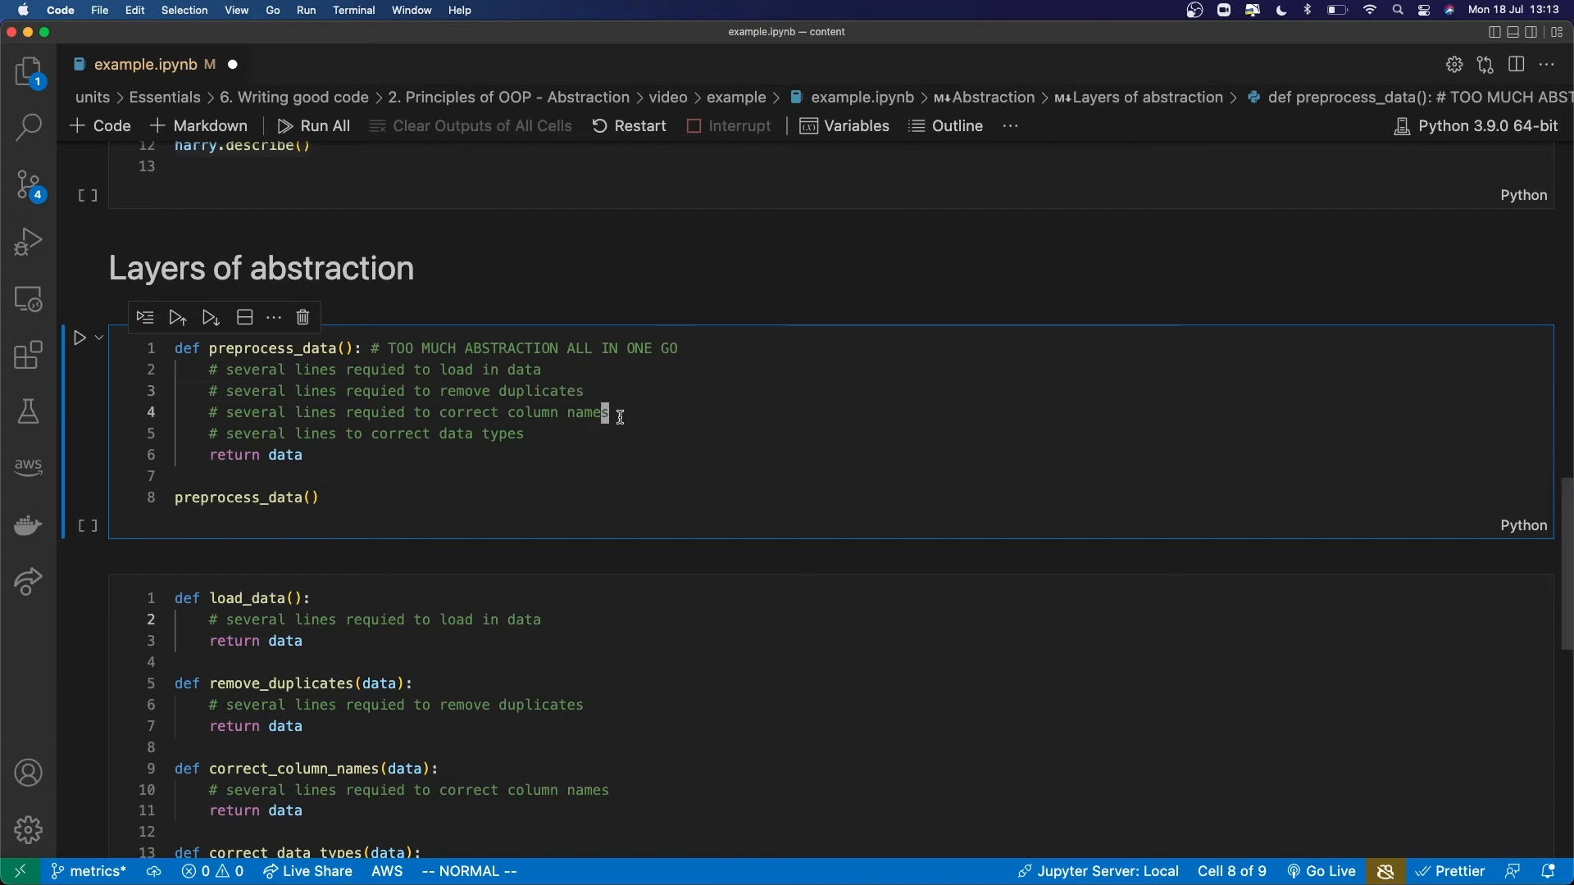
key("V")
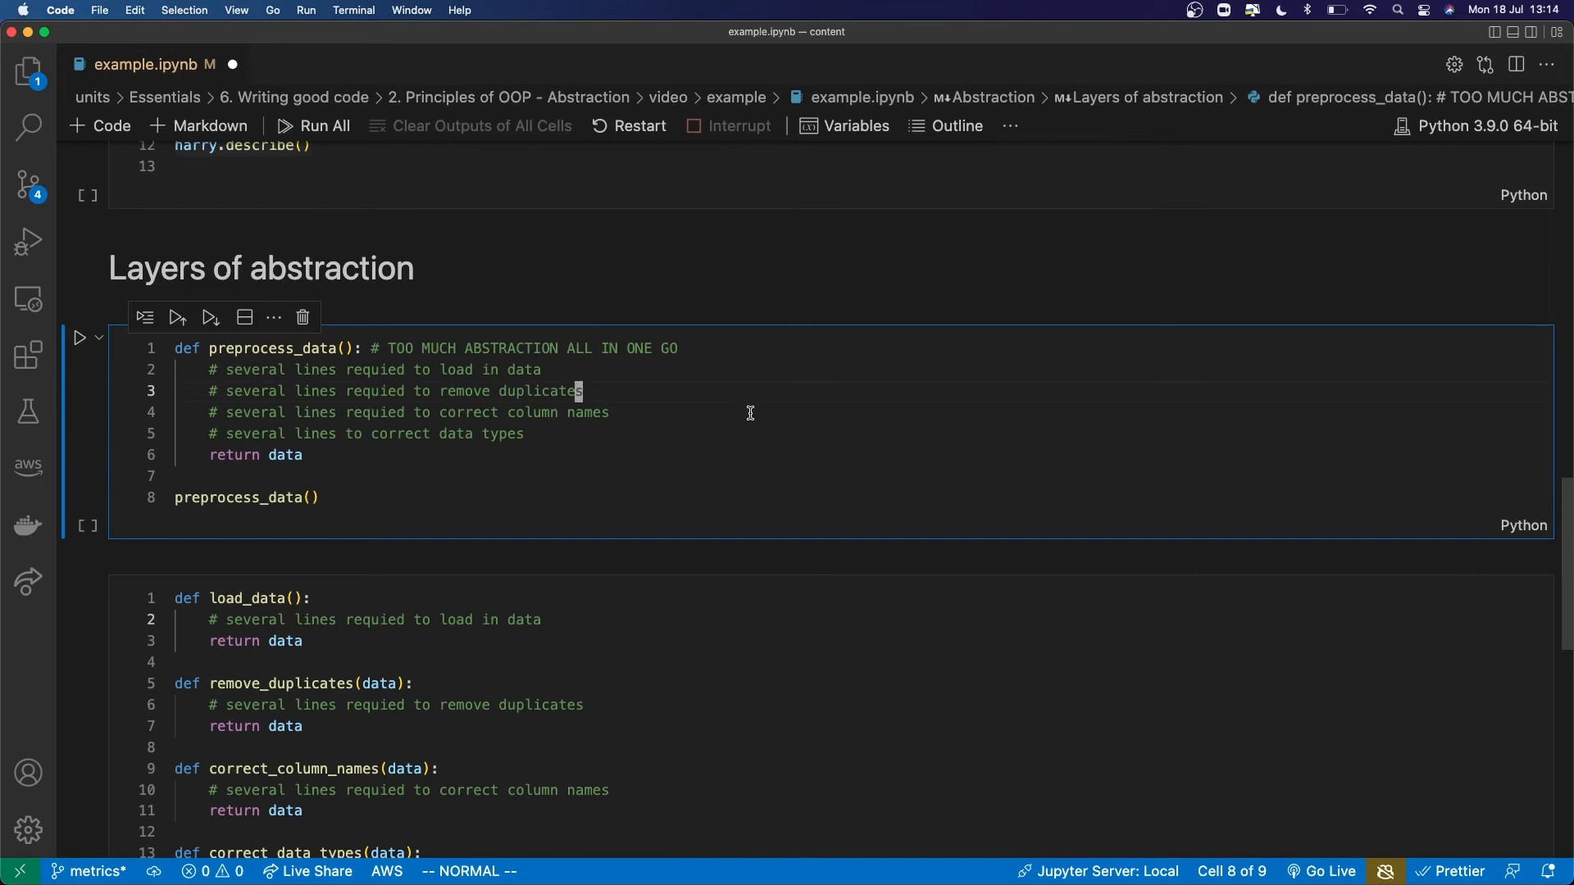
mouse_move(577, 433)
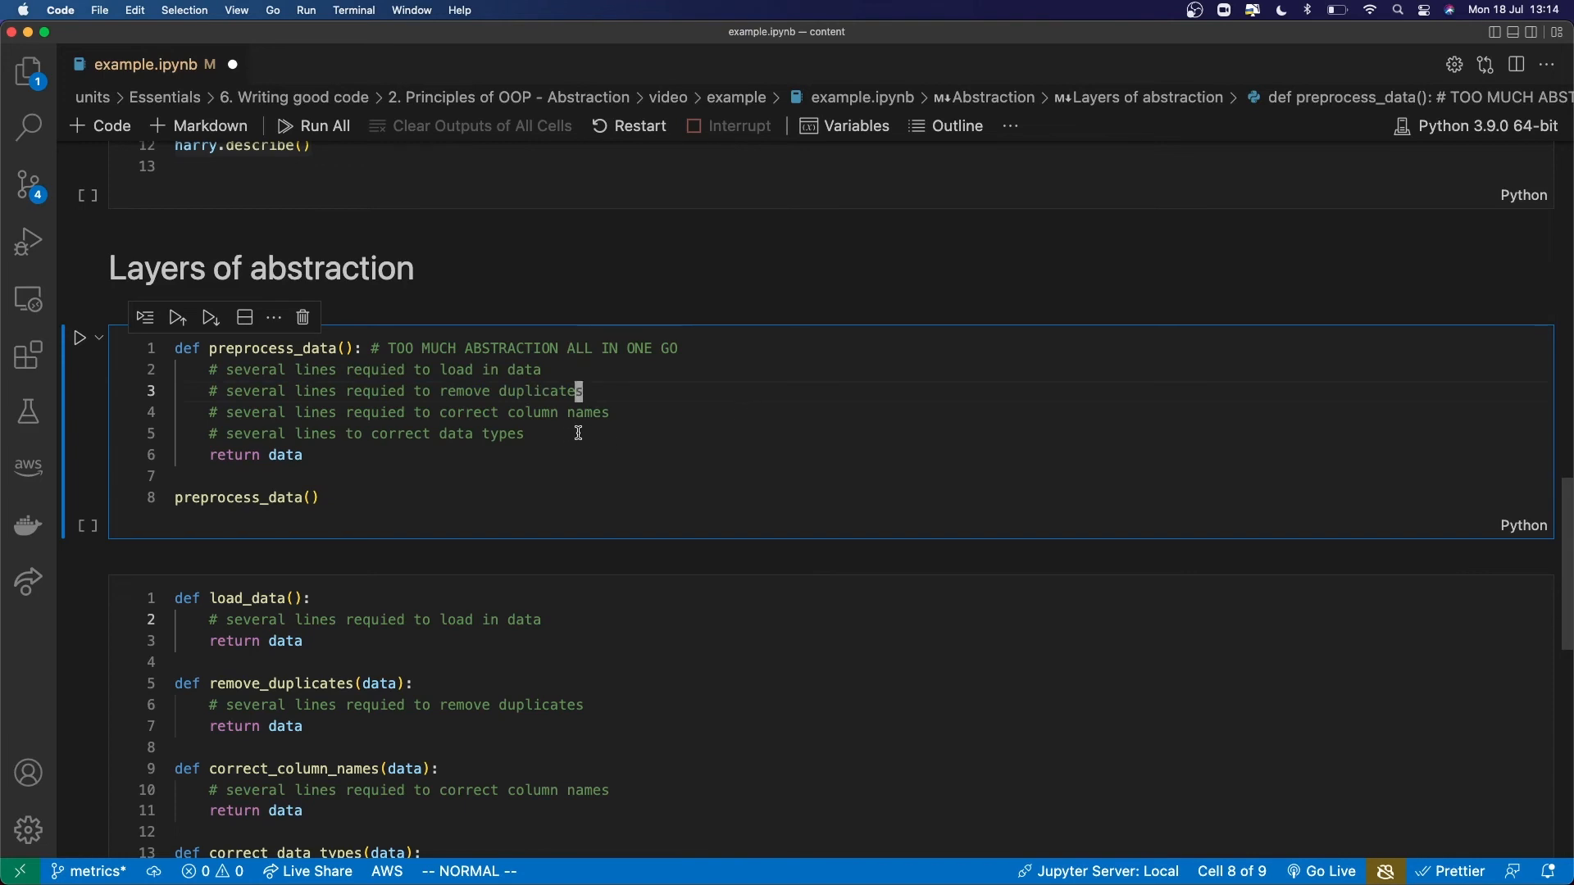
scroll("down", 3)
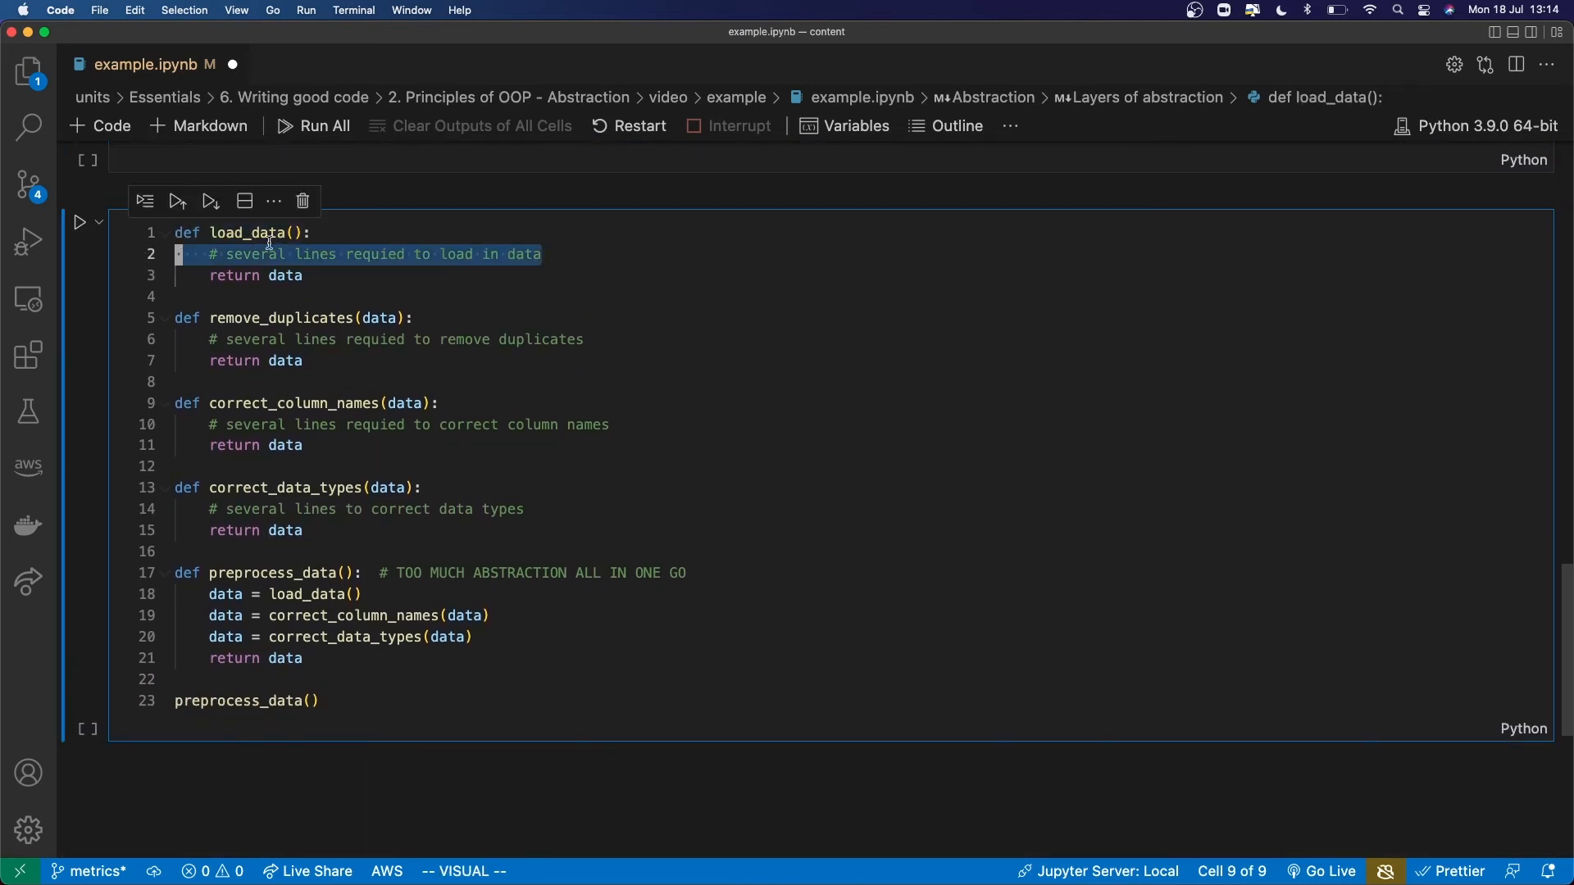
key("Escape")
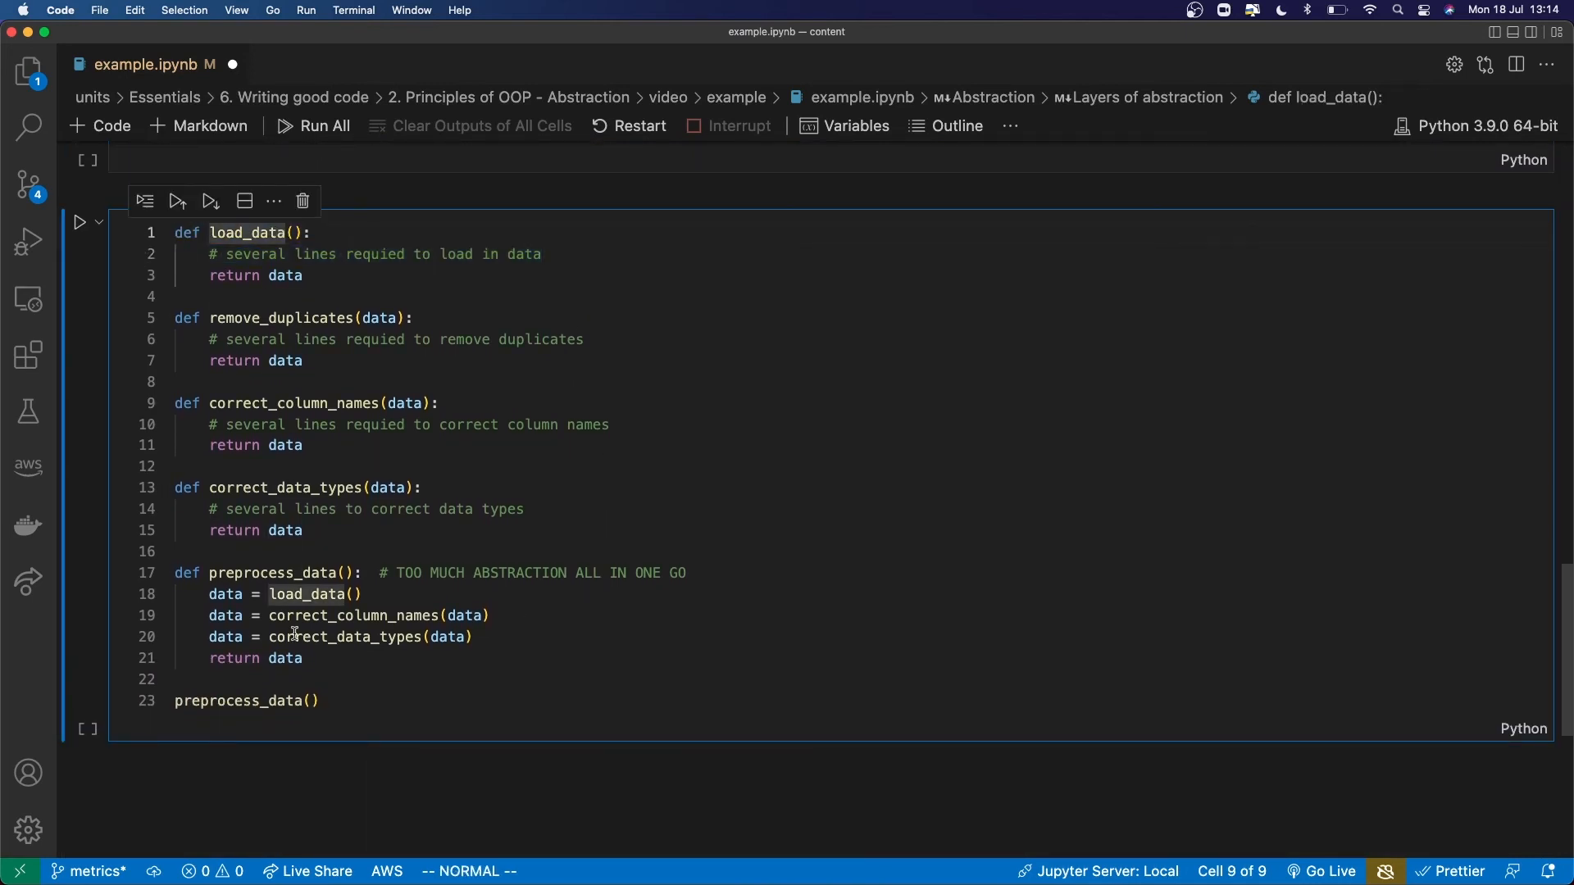
double_click(267, 574)
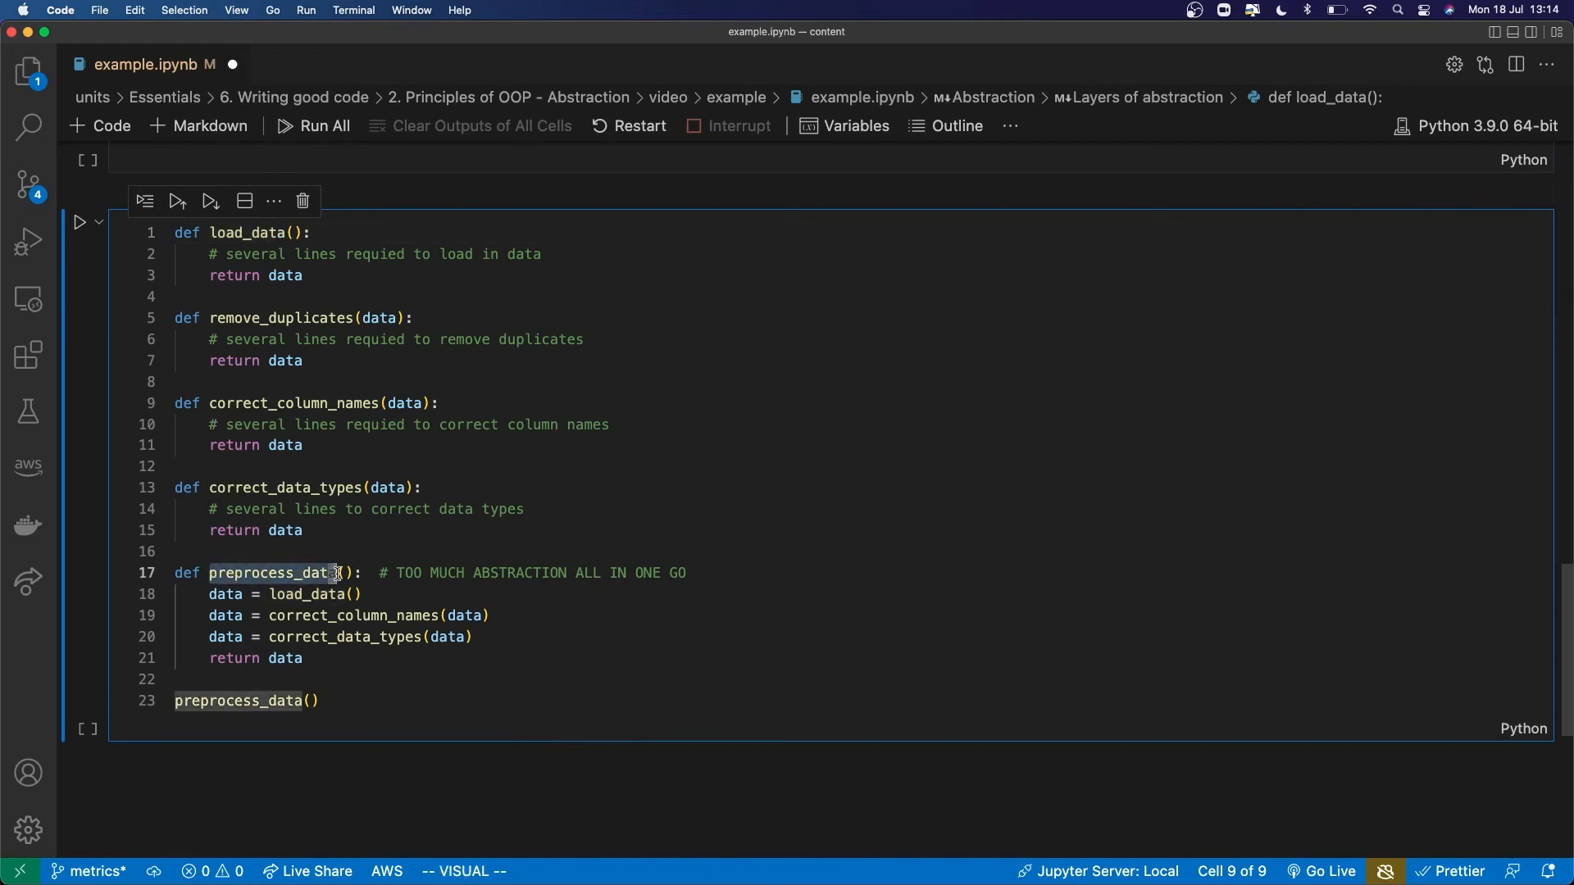
left_click_drag(208, 593, 472, 636)
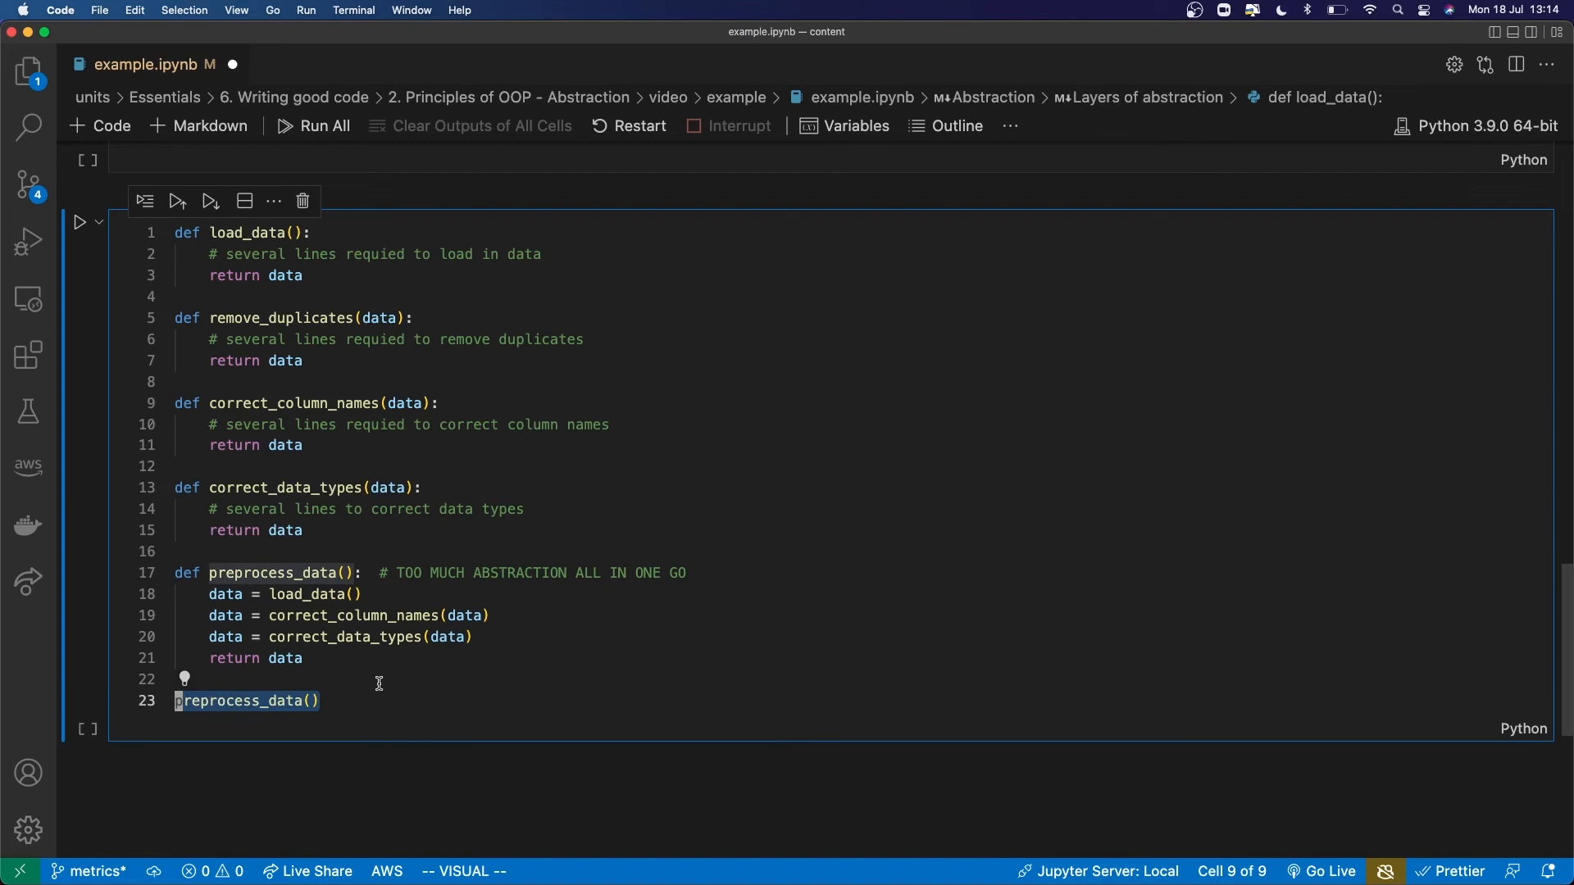
key("Escape")
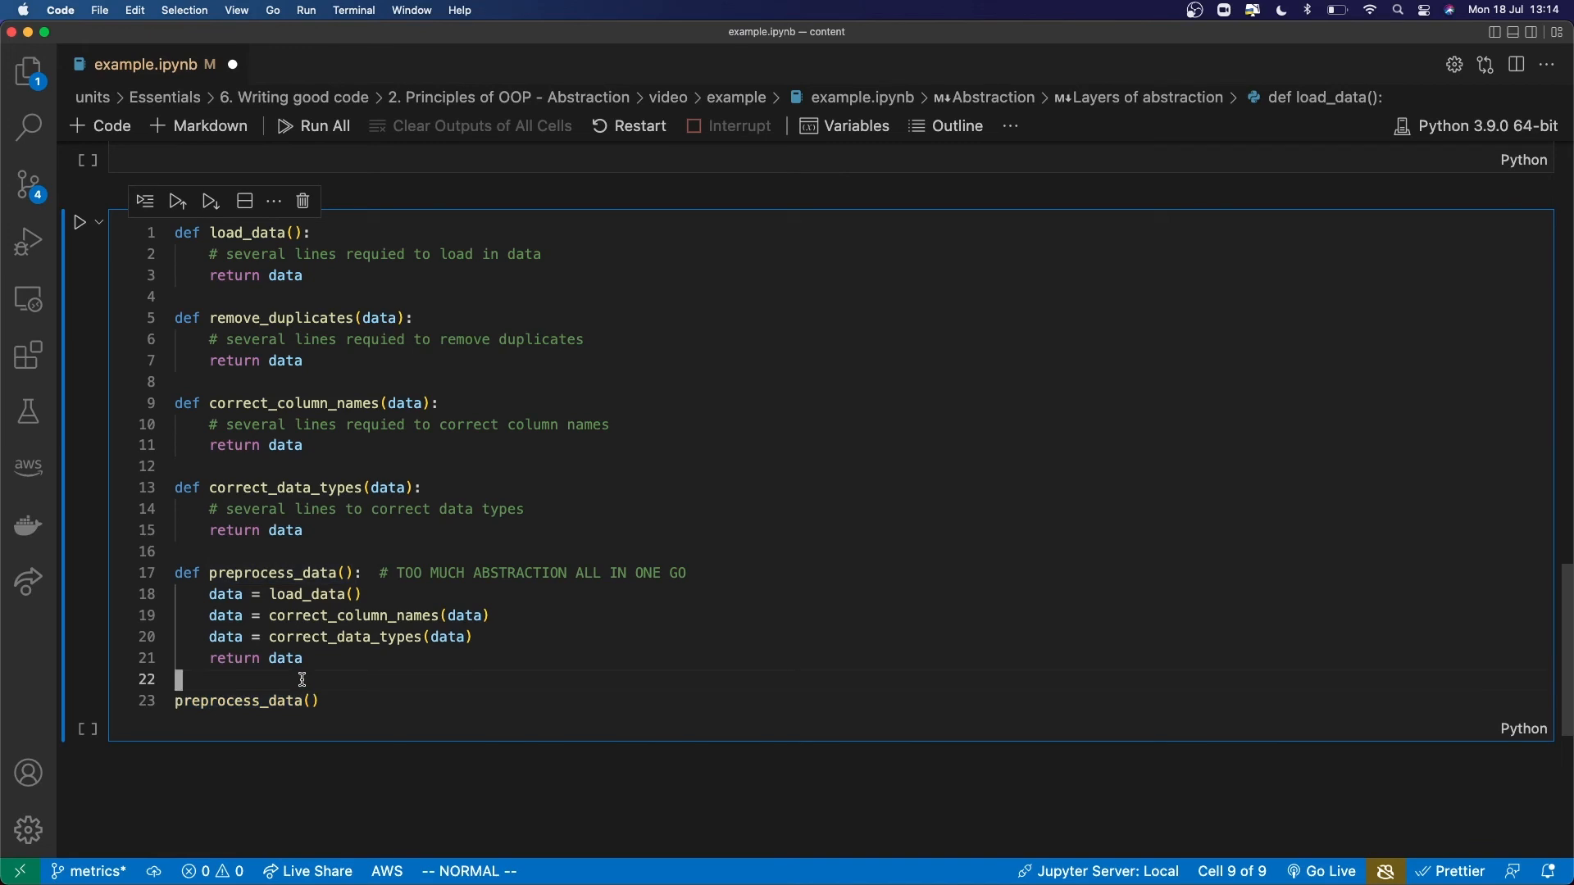
mouse_move(385, 698)
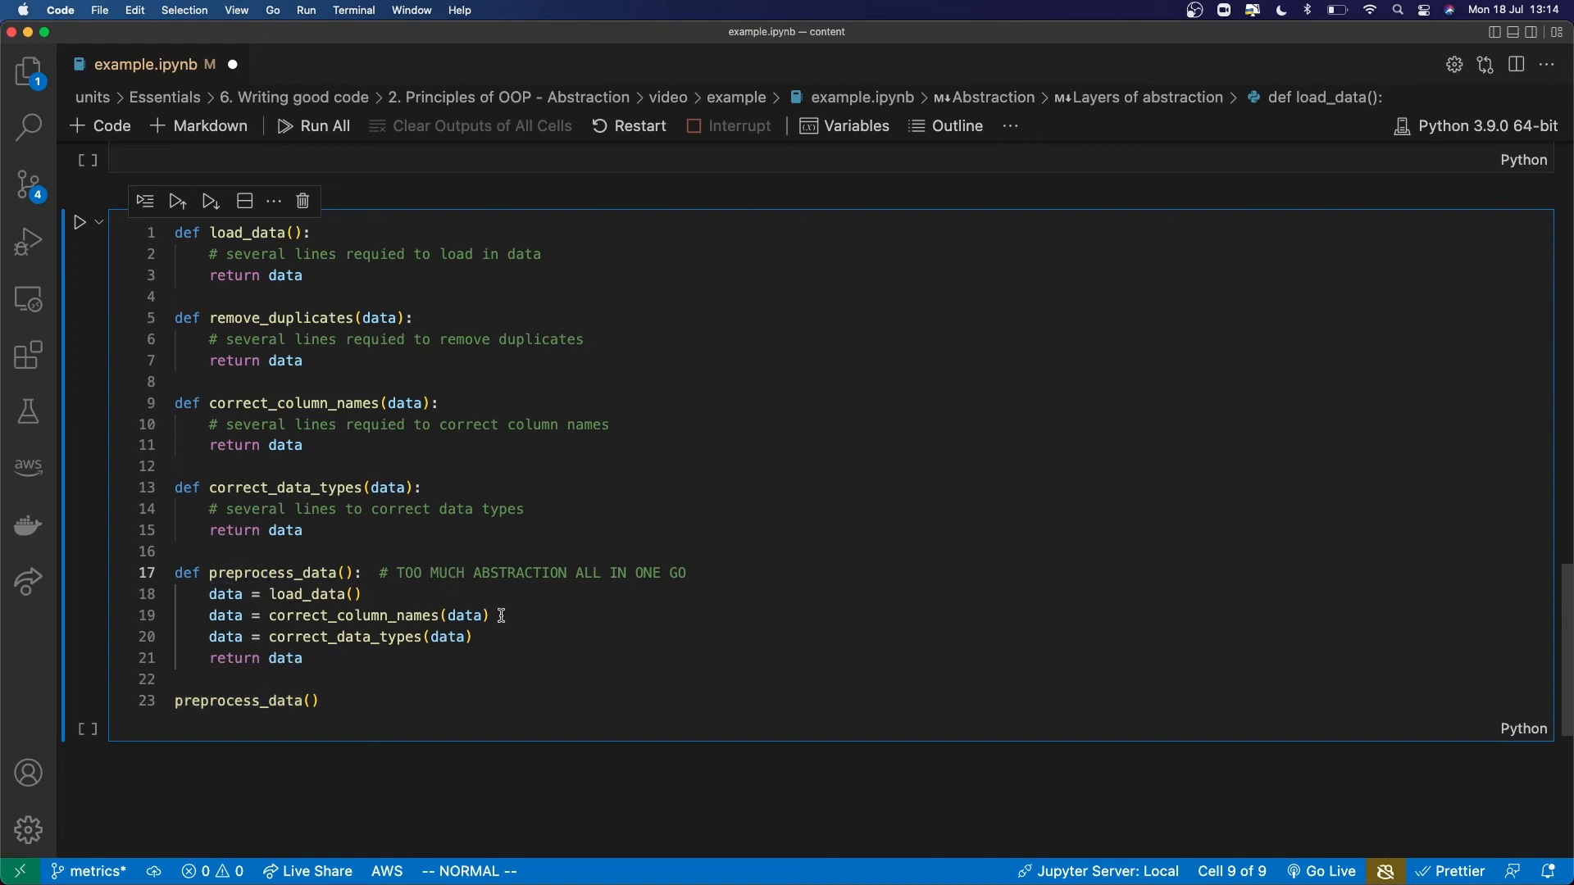
mouse_move(597, 641)
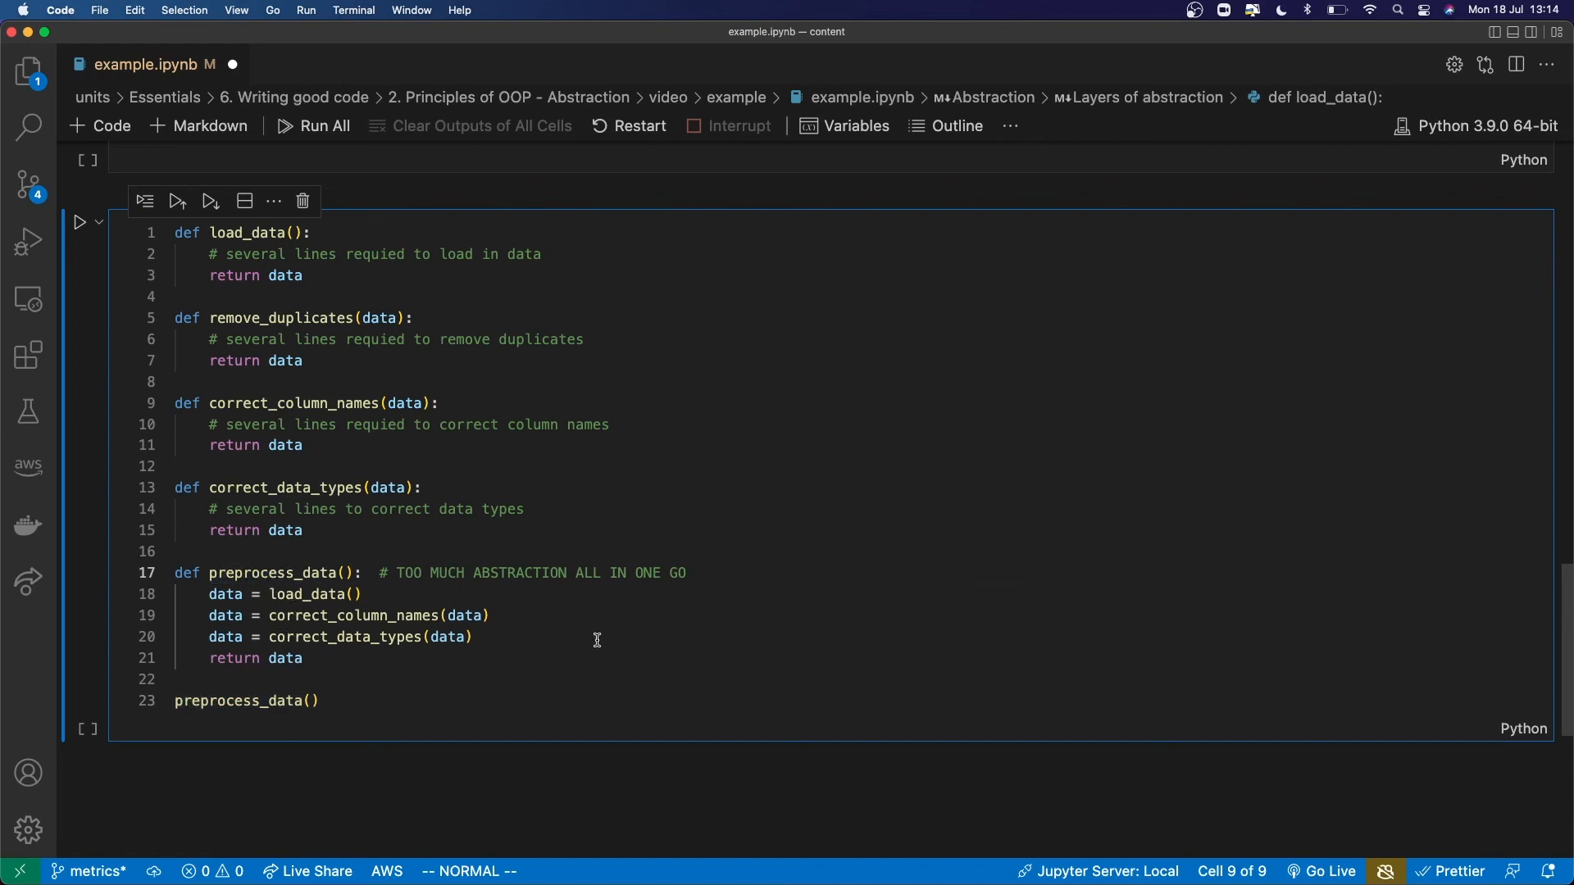